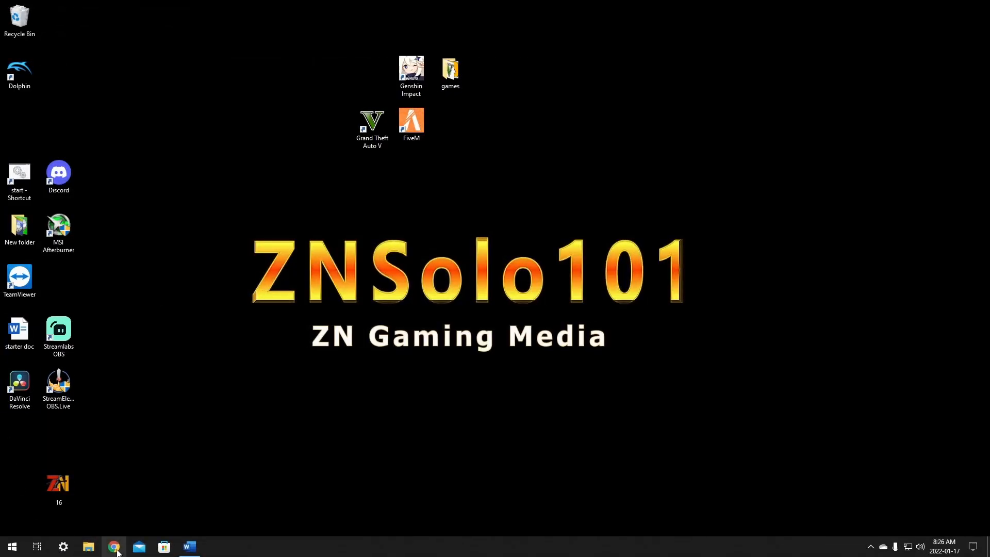
Search Google in Chrome for 'obs plugins StreamFX'.
click(113, 547)
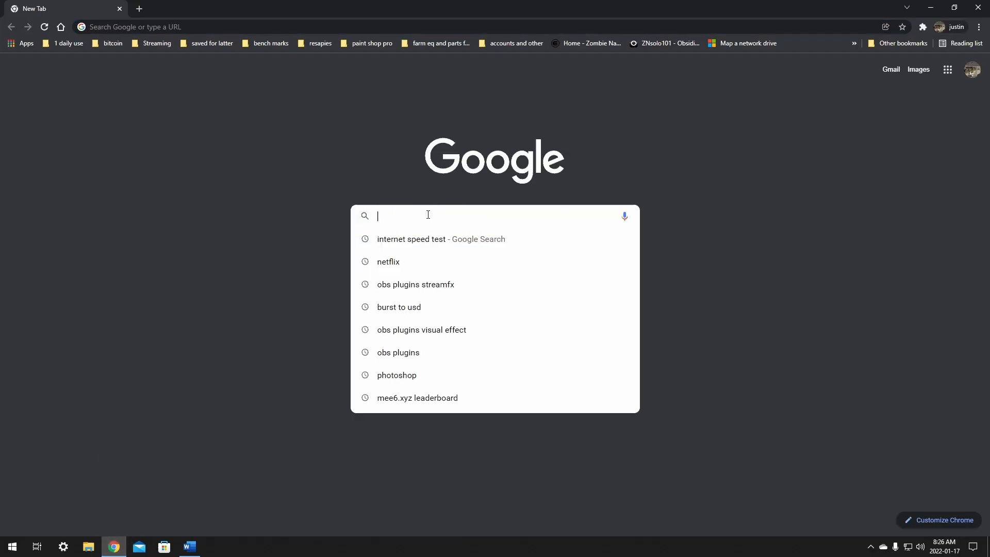
text(obs plugins StreamFX)
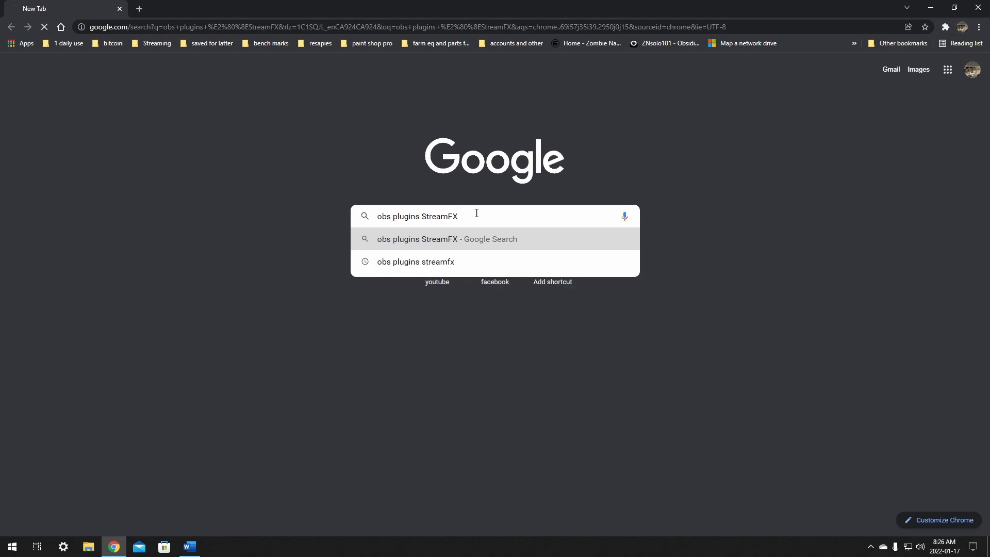
key(enter)
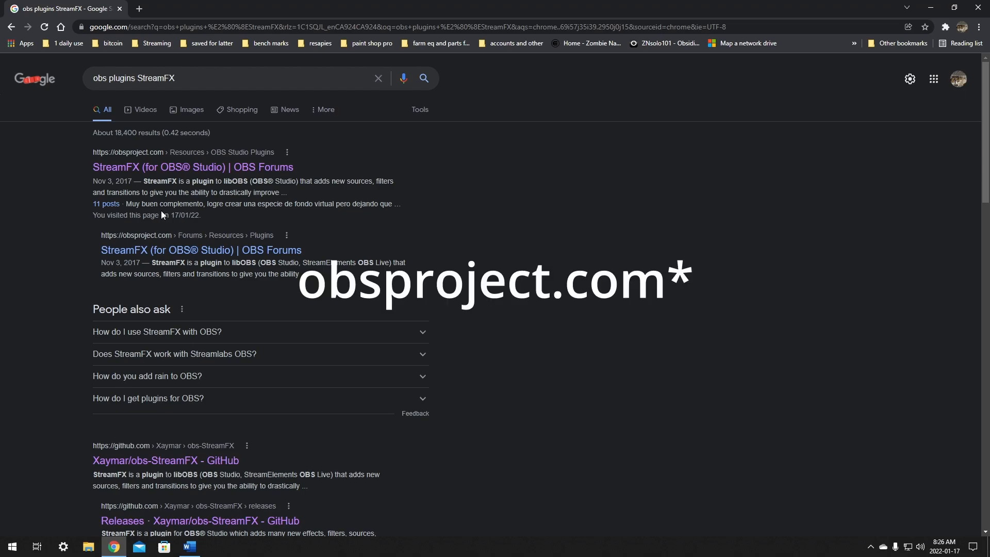
mouse_move(142, 181)
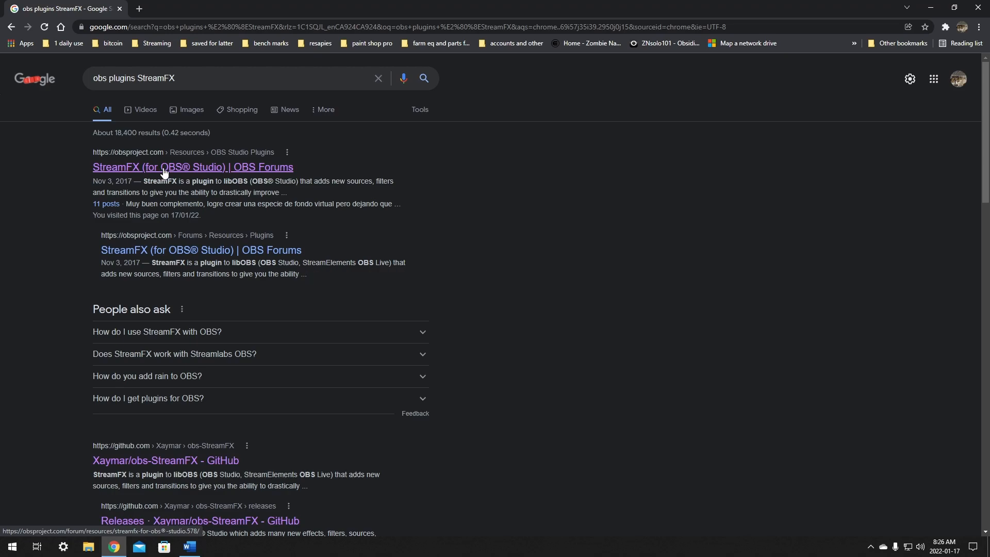
Open the 'StreamFX (for OBS® Studio) | OBS Forums' search result.
click(192, 166)
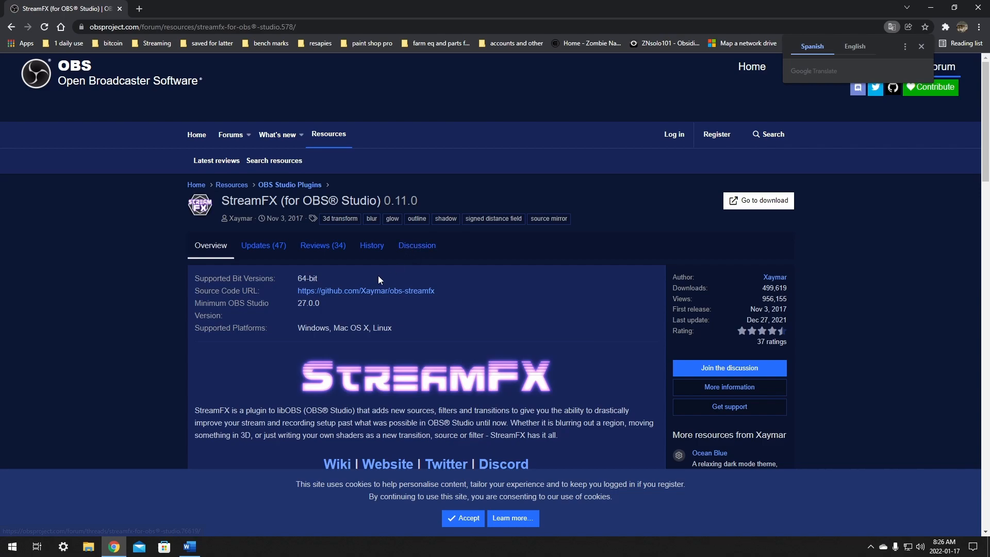
mouse_move(436, 273)
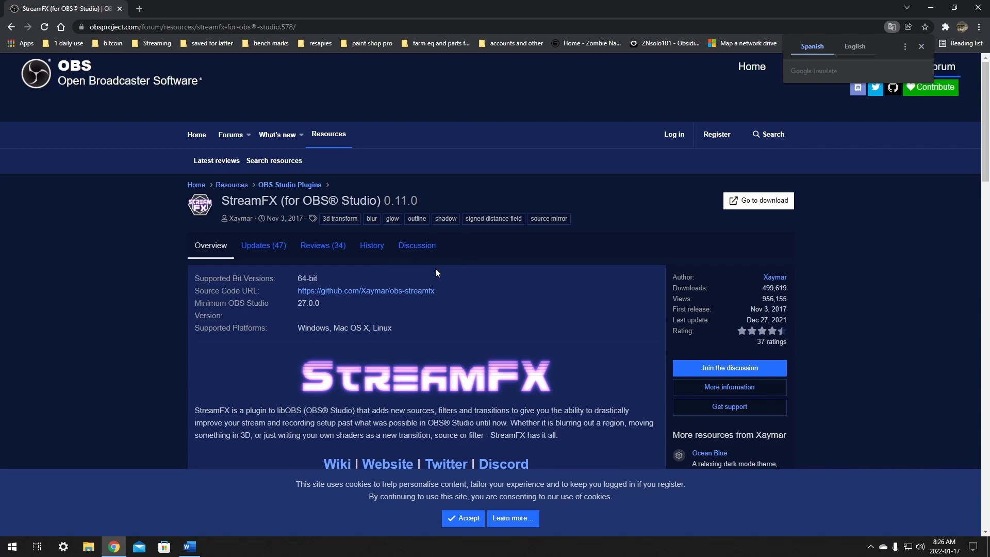
mouse_move(343, 279)
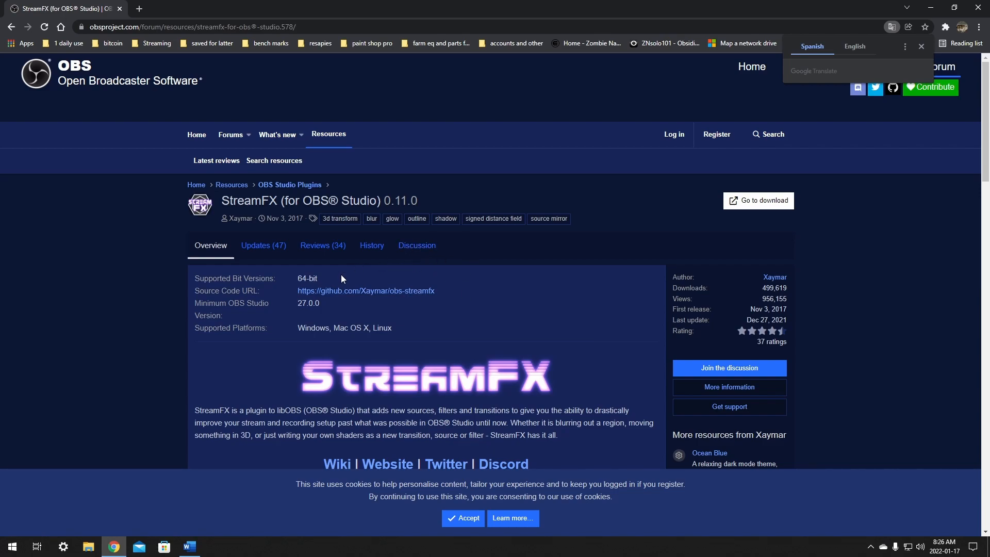
mouse_move(346, 293)
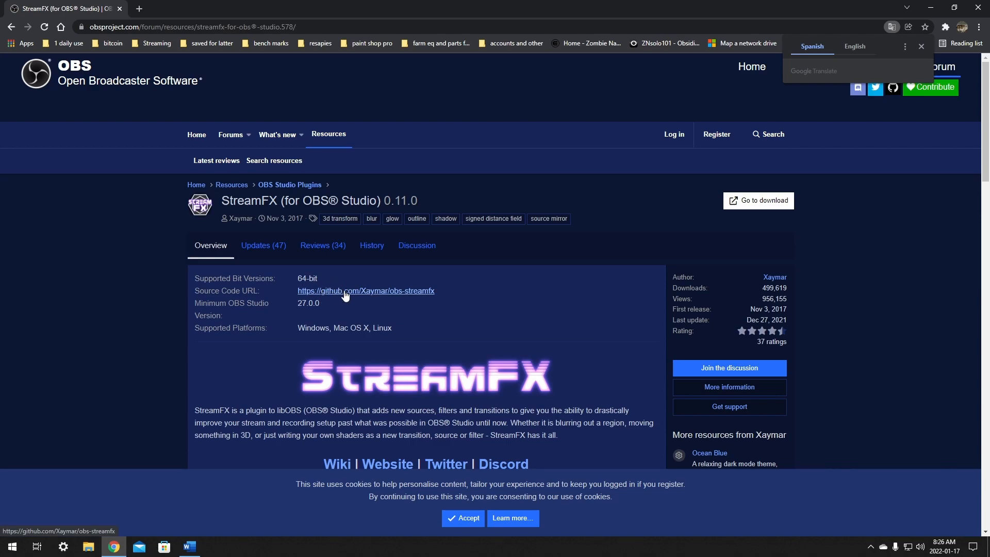
mouse_move(337, 295)
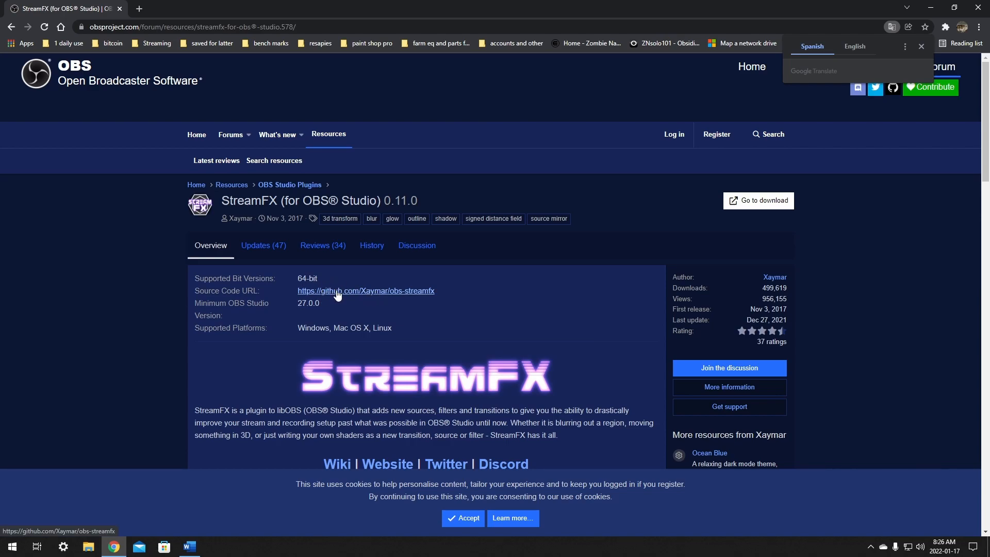
Open the Xaymar/obs-StreamFX GitHub repository from the Source Code link.
click(365, 290)
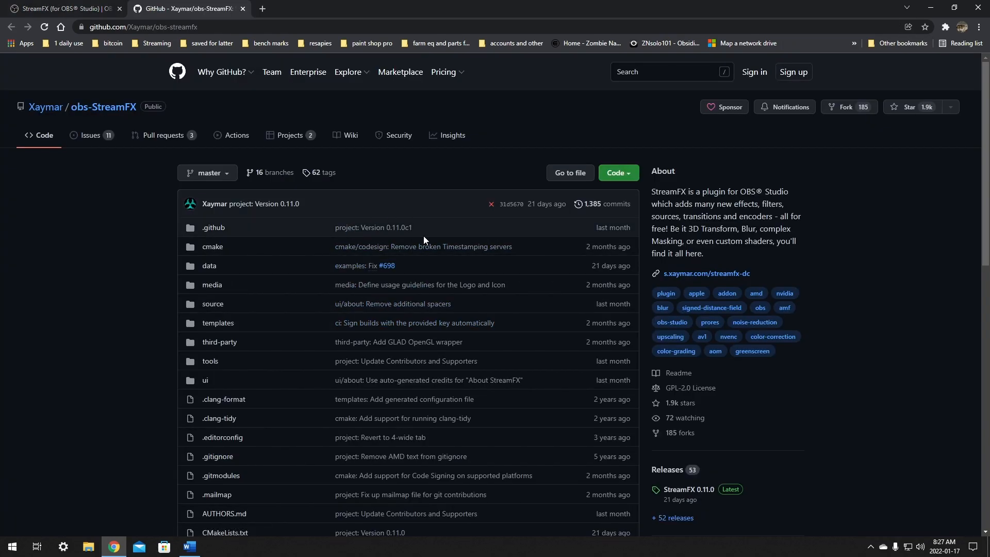
mouse_move(447, 239)
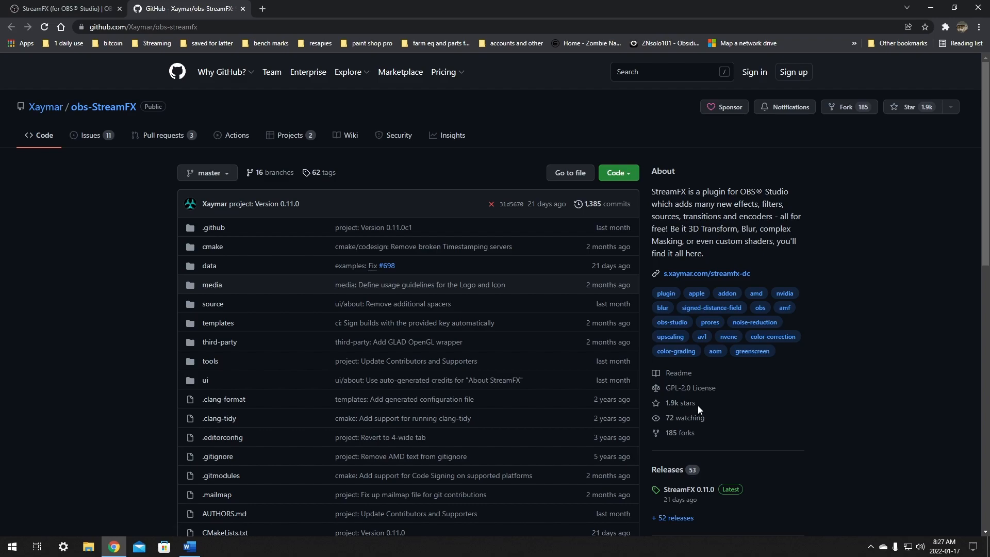
mouse_move(651, 485)
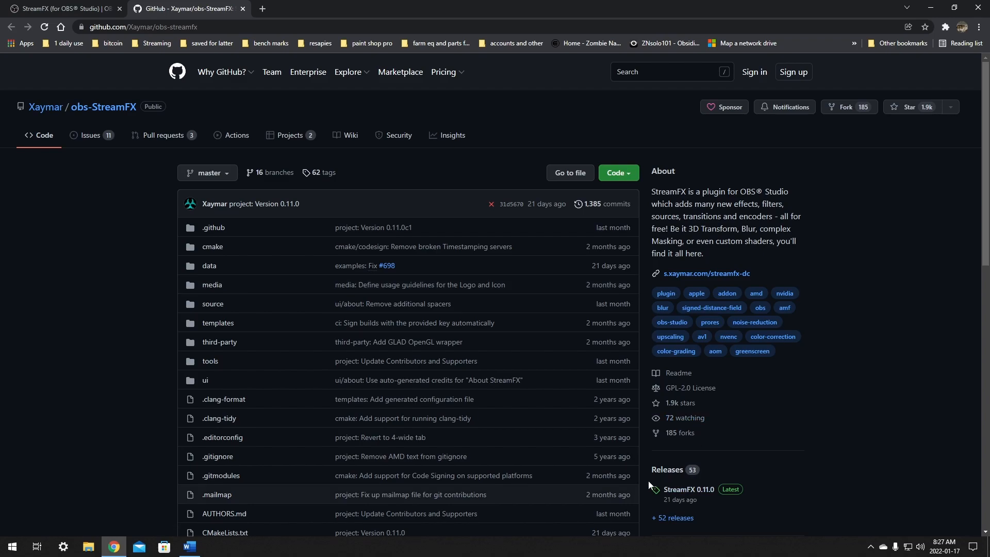
mouse_move(667, 469)
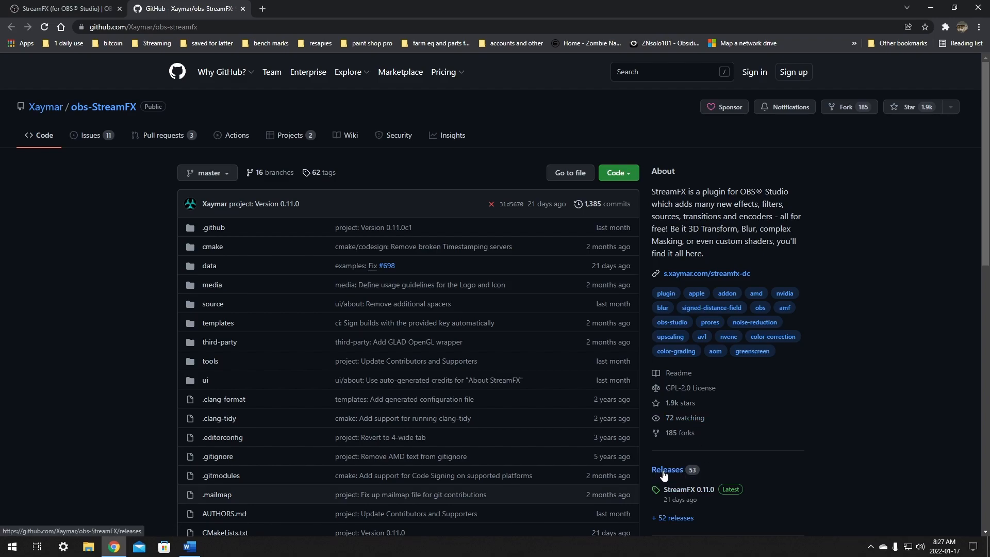
mouse_move(669, 476)
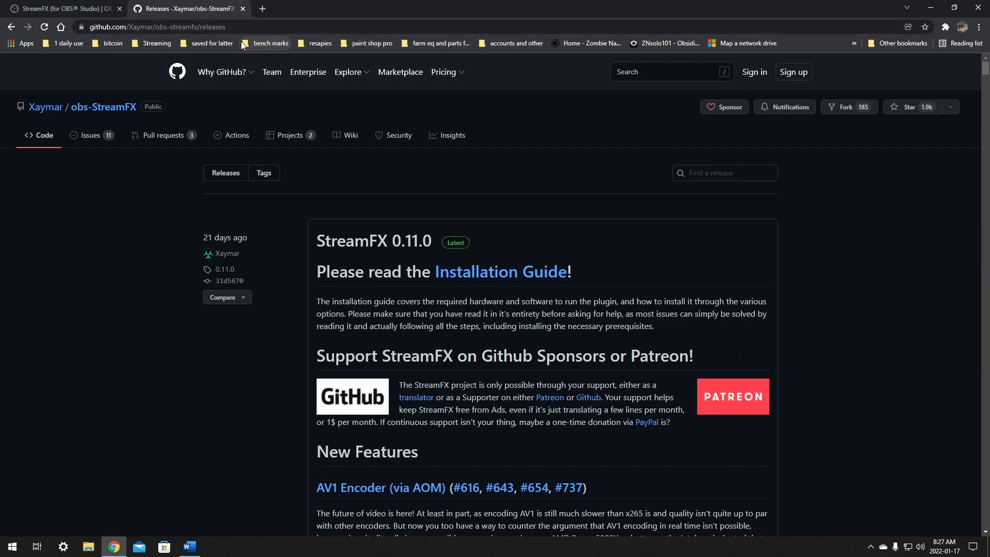
mouse_move(309, 72)
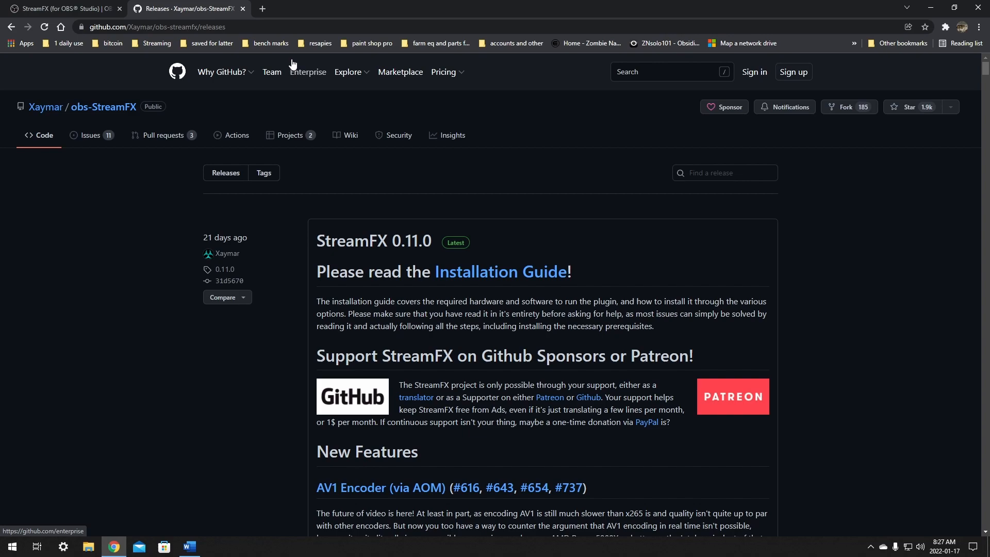
mouse_move(264, 172)
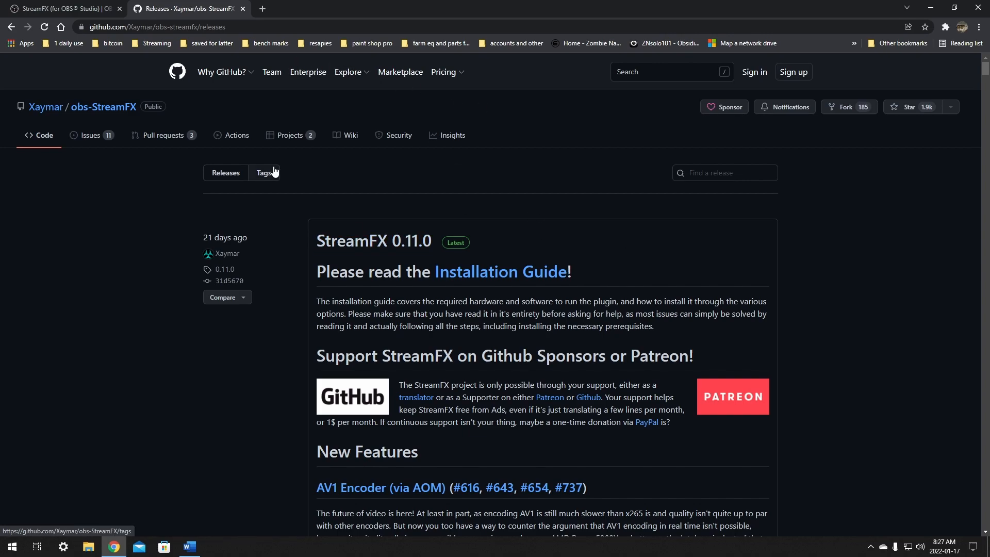
Scroll past the changelog to the StreamFX 0.11.0 Assets list.
scroll(down, 3)
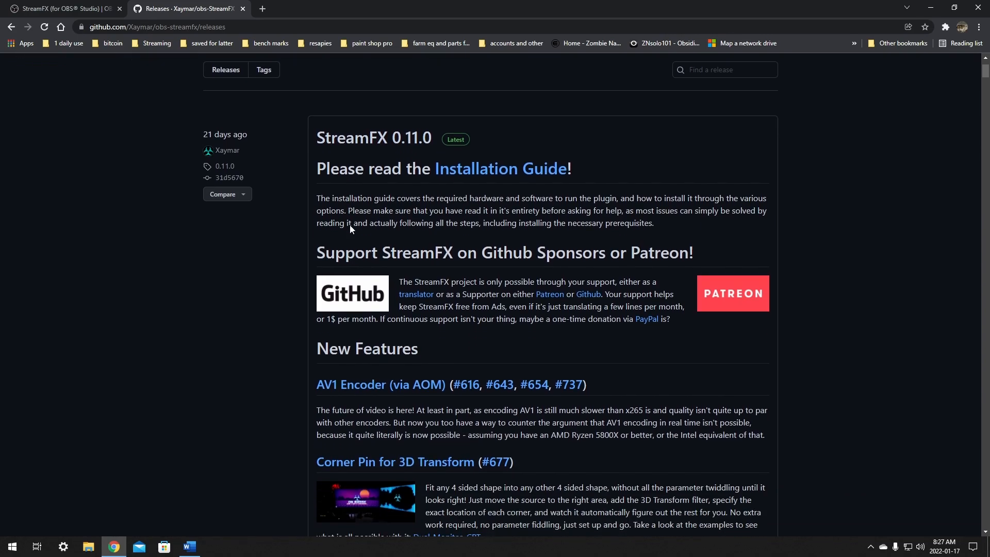
scroll(down, 3)
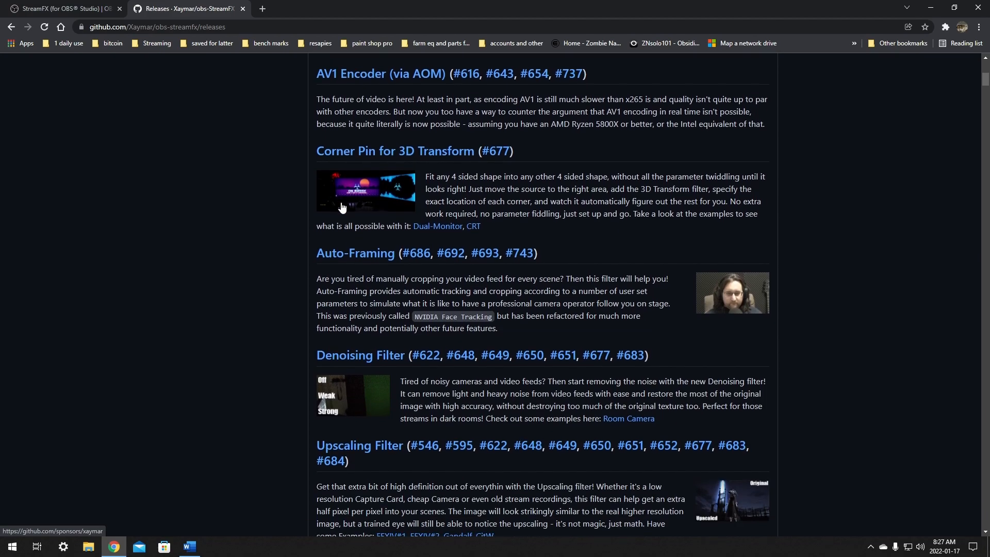
scroll(down, 3)
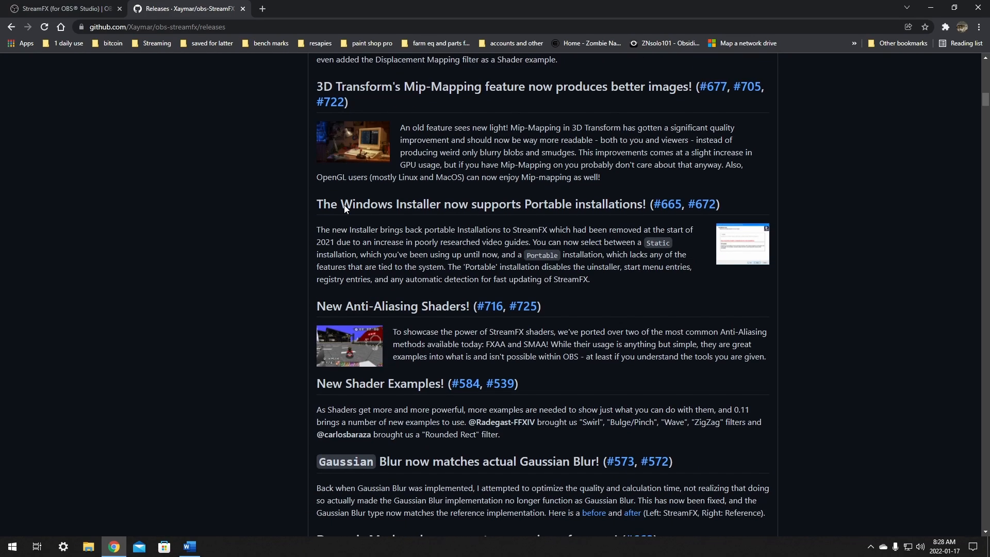
scroll(down, 3)
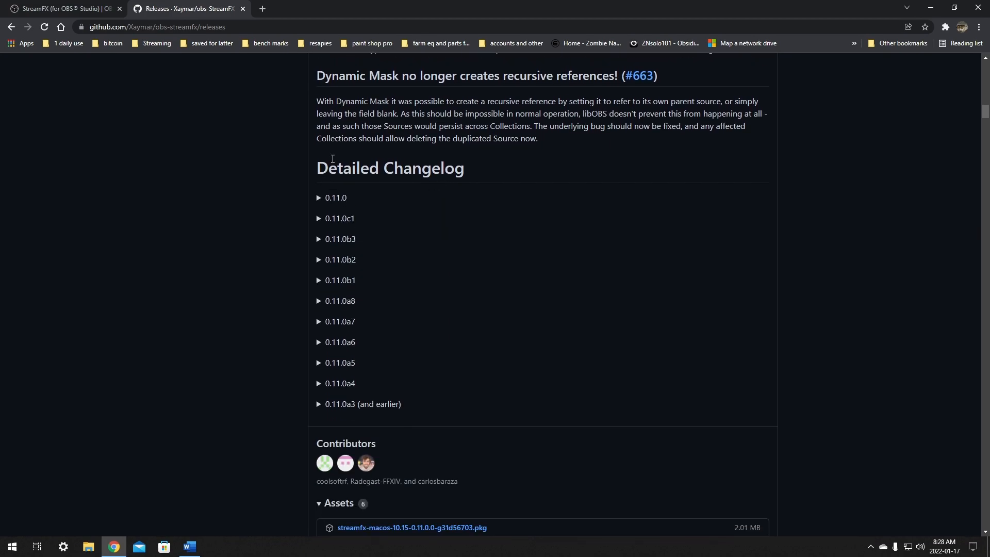
scroll(down, 3)
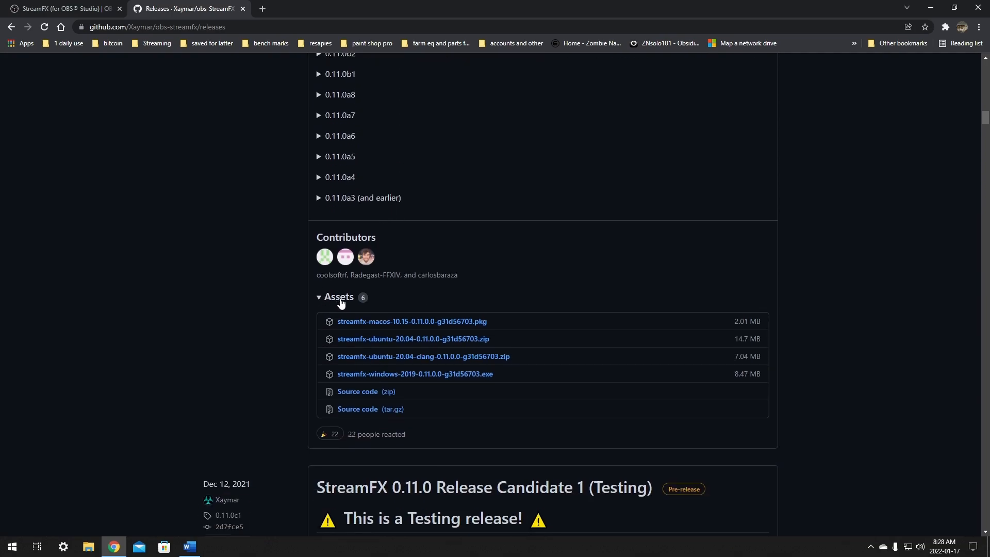
mouse_move(357, 301)
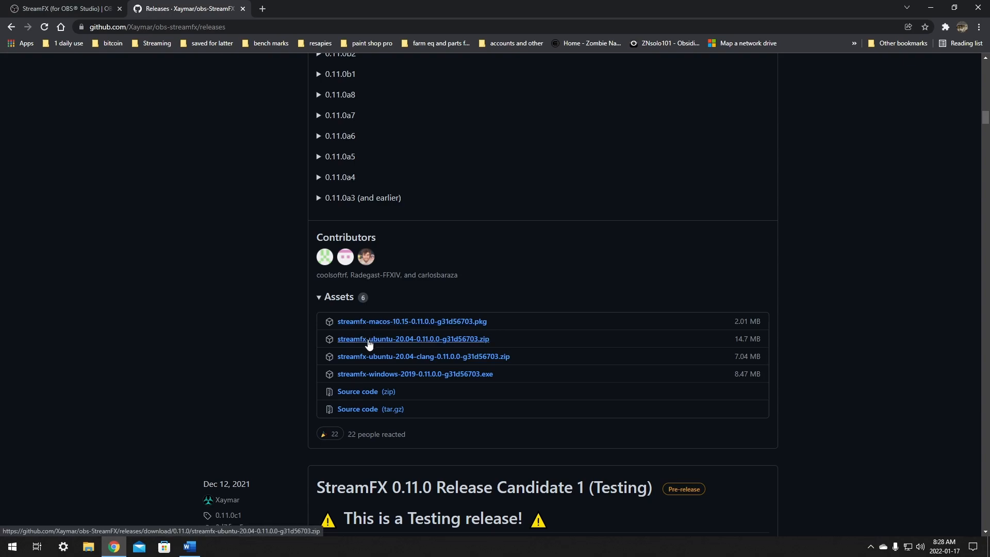
mouse_move(358, 370)
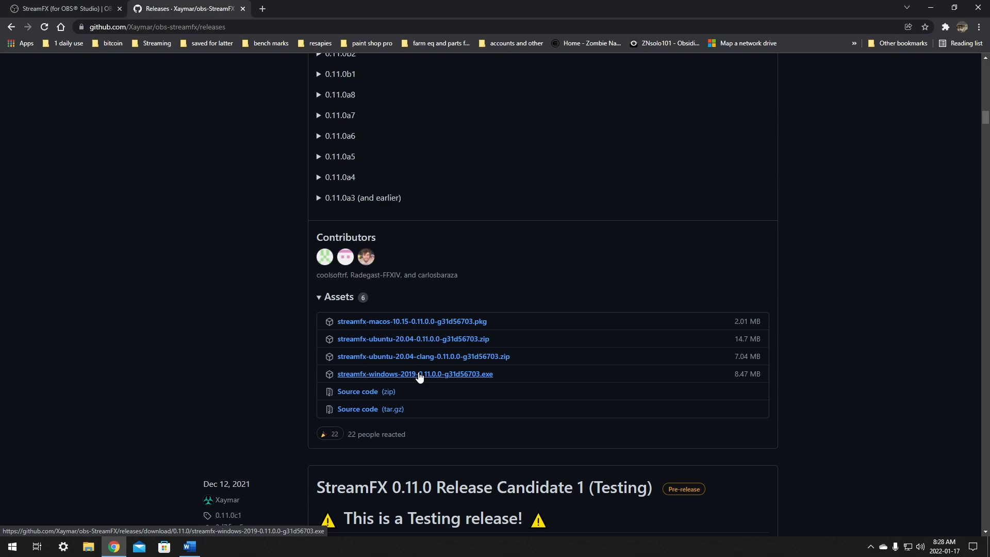
mouse_move(417, 373)
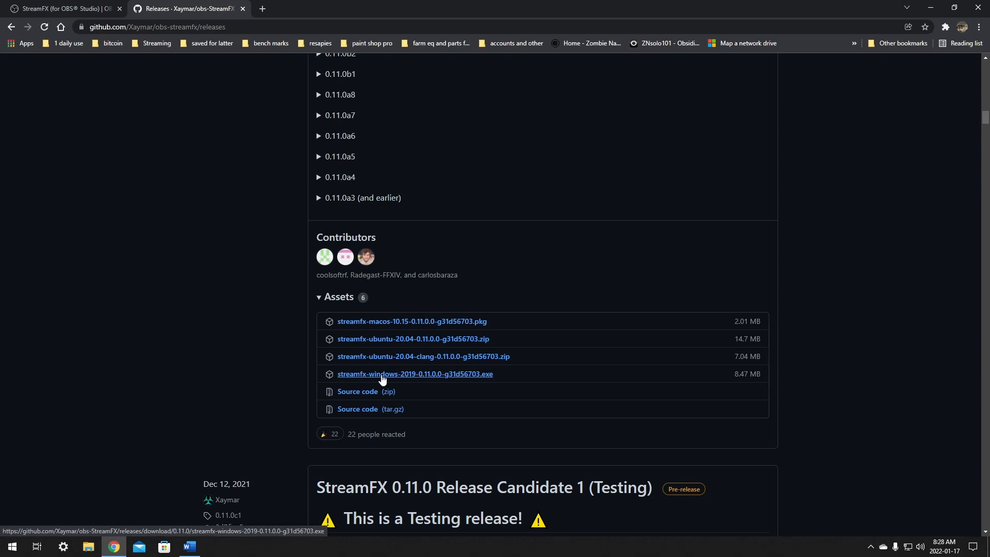
Download and launch the streamfx-windows-2019-0.11.0 installer.
click(414, 373)
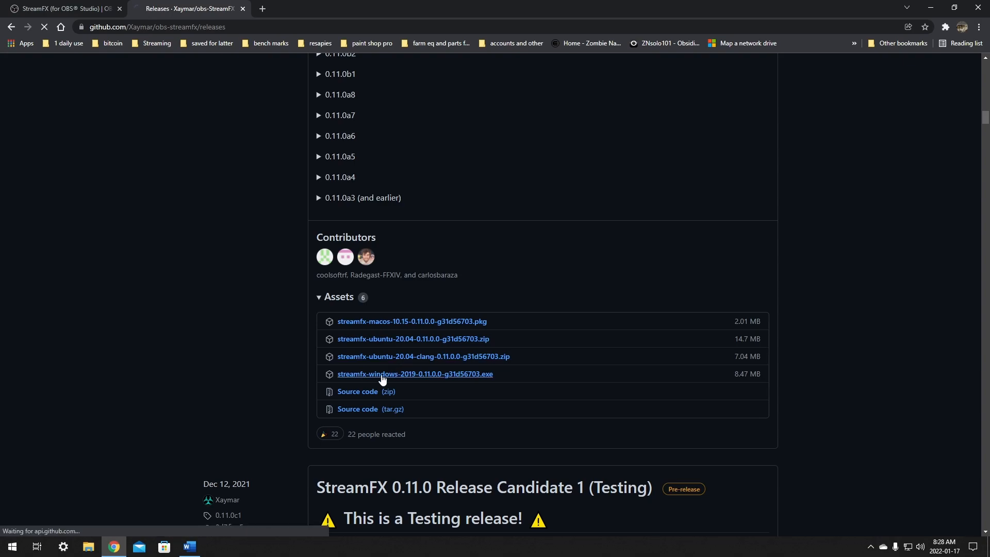
click(414, 373)
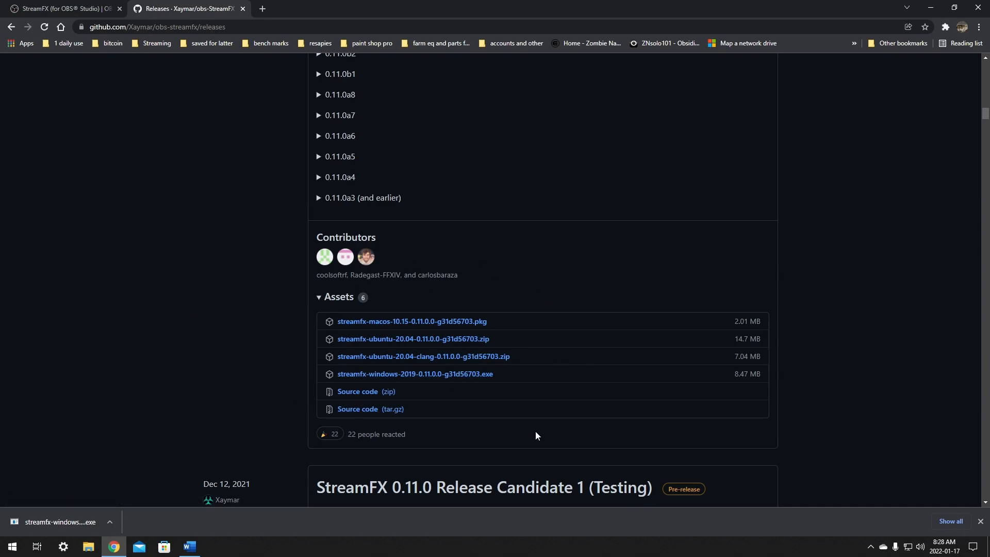
mouse_move(468, 233)
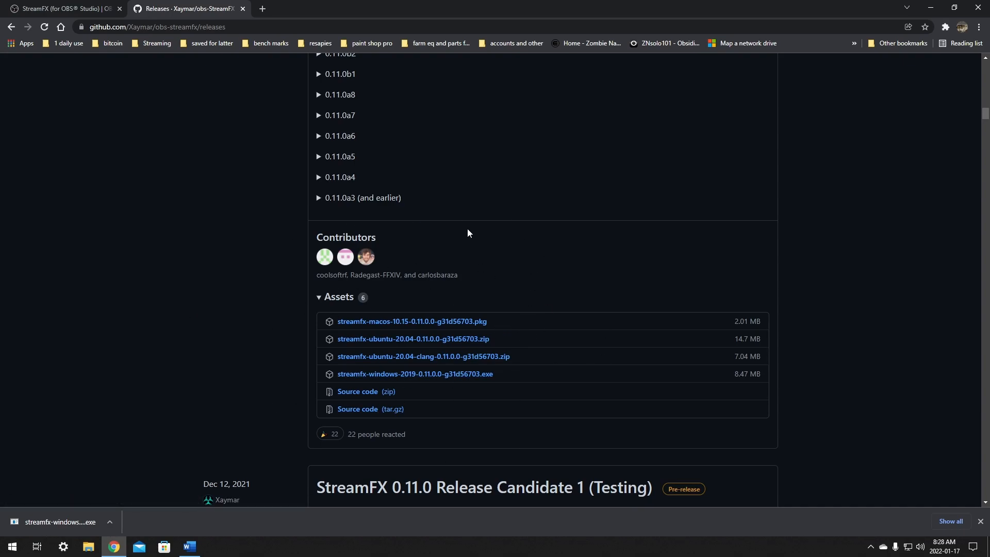
mouse_move(492, 238)
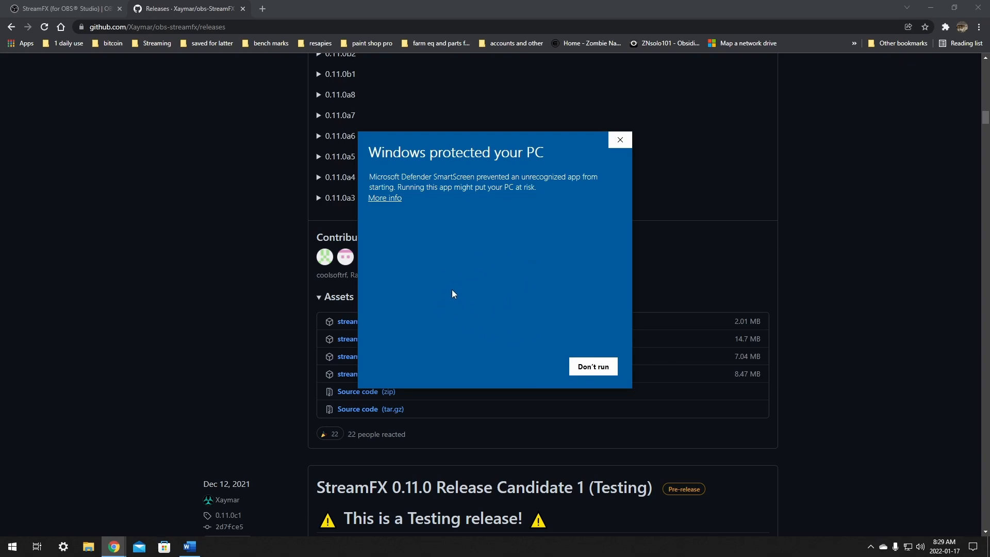
mouse_move(415, 240)
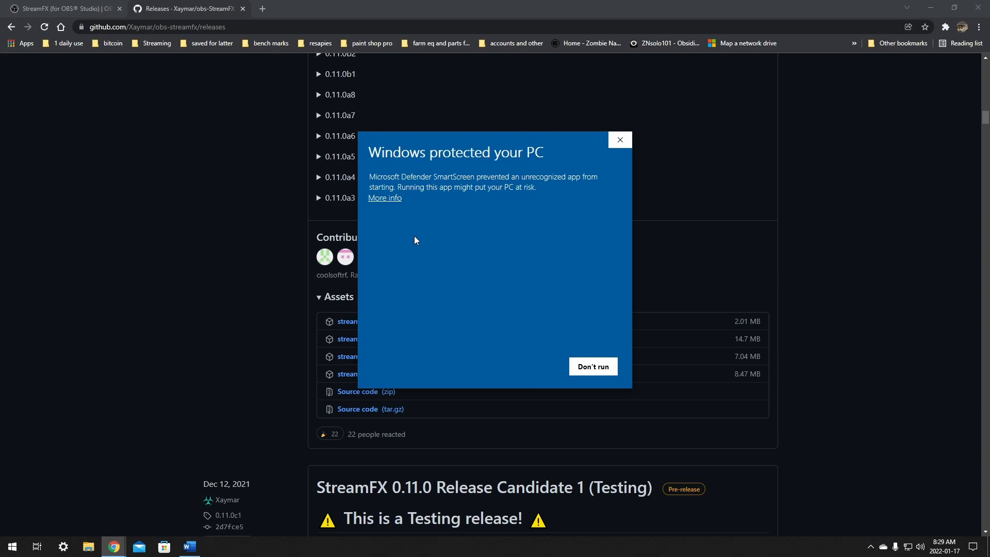
mouse_move(418, 204)
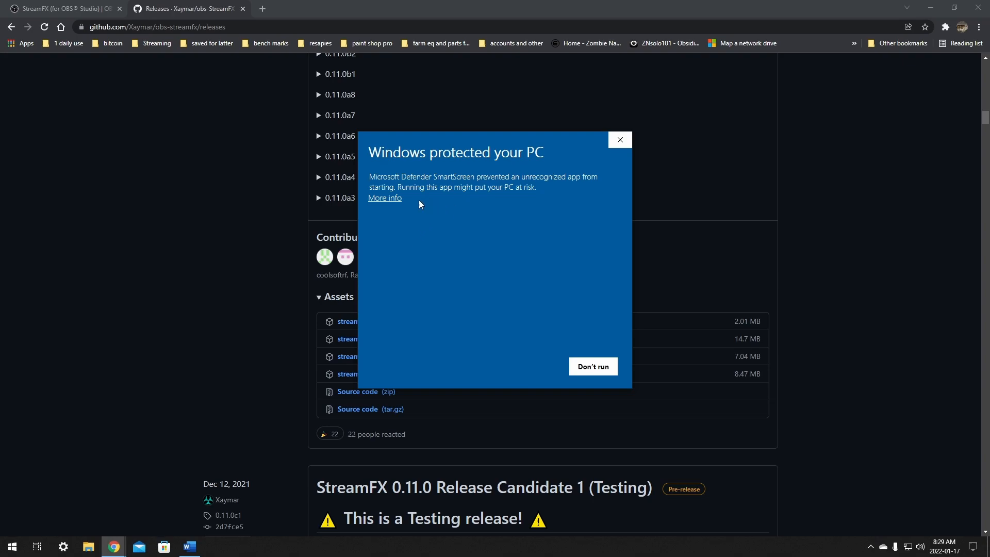
mouse_move(379, 222)
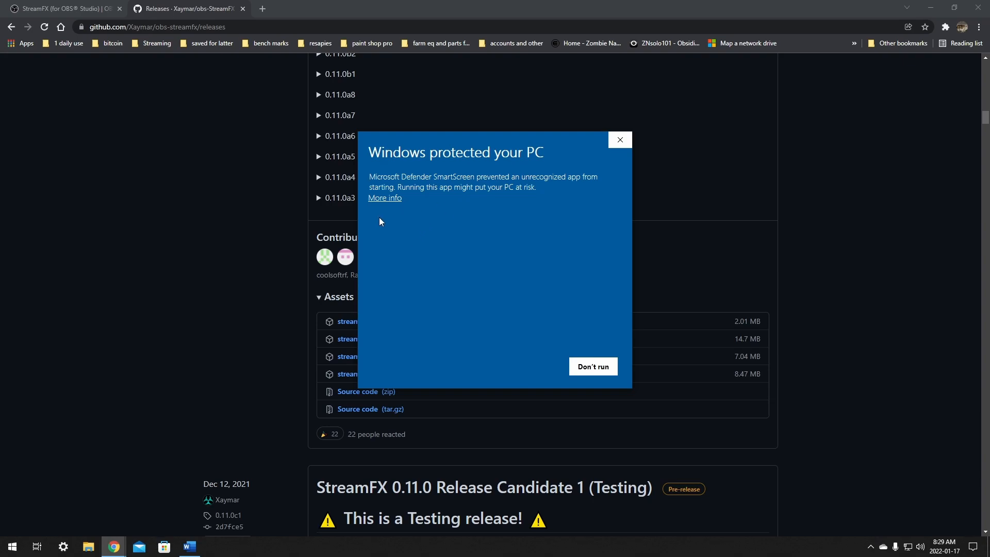
mouse_move(435, 225)
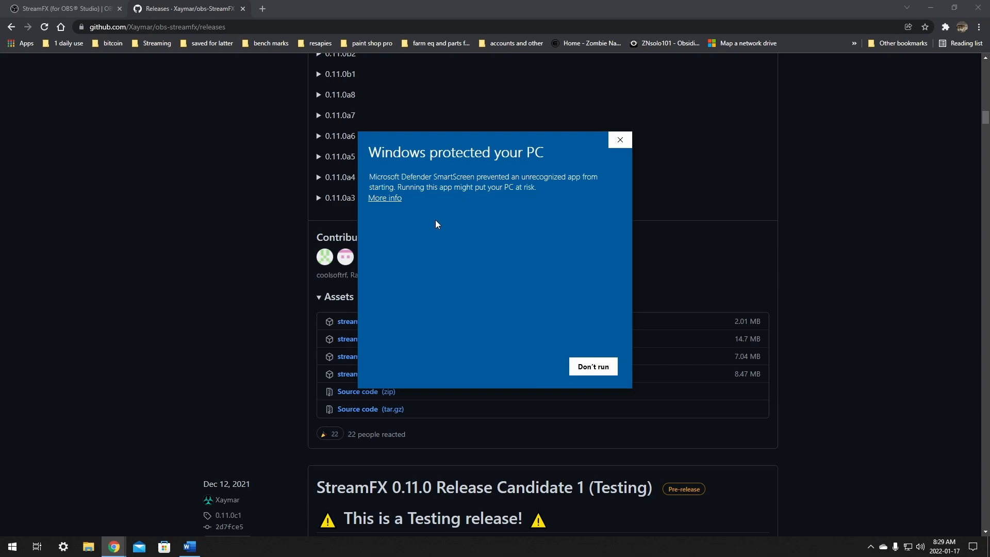
mouse_move(408, 208)
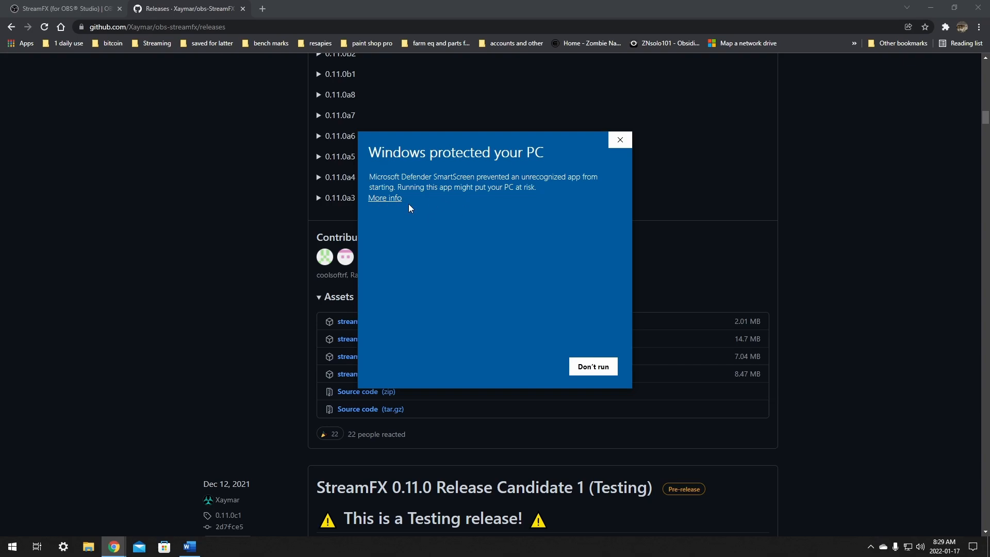
mouse_move(390, 202)
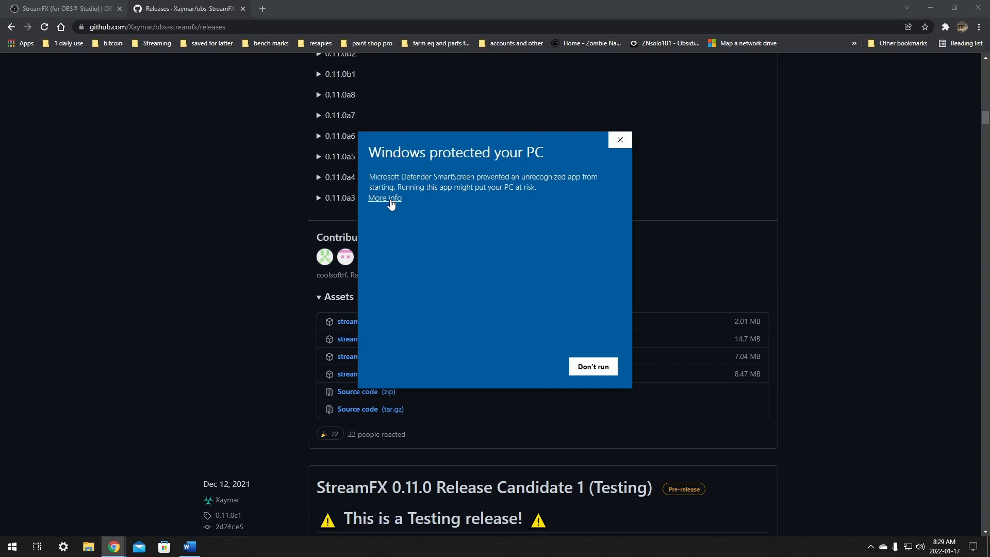
Show More info for the blocked streamfx-windows-2019-0.11.0 installer in SmartScreen.
click(384, 198)
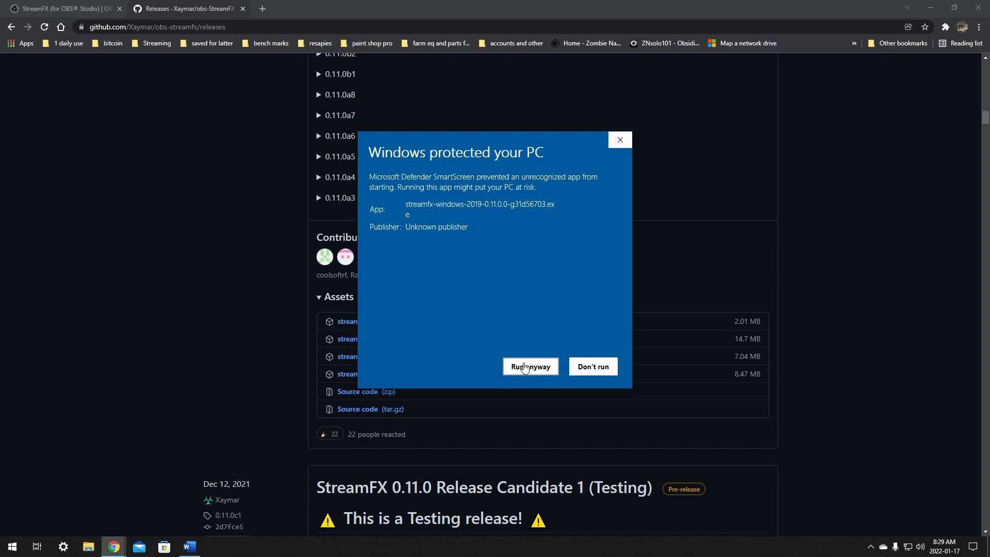
mouse_move(521, 372)
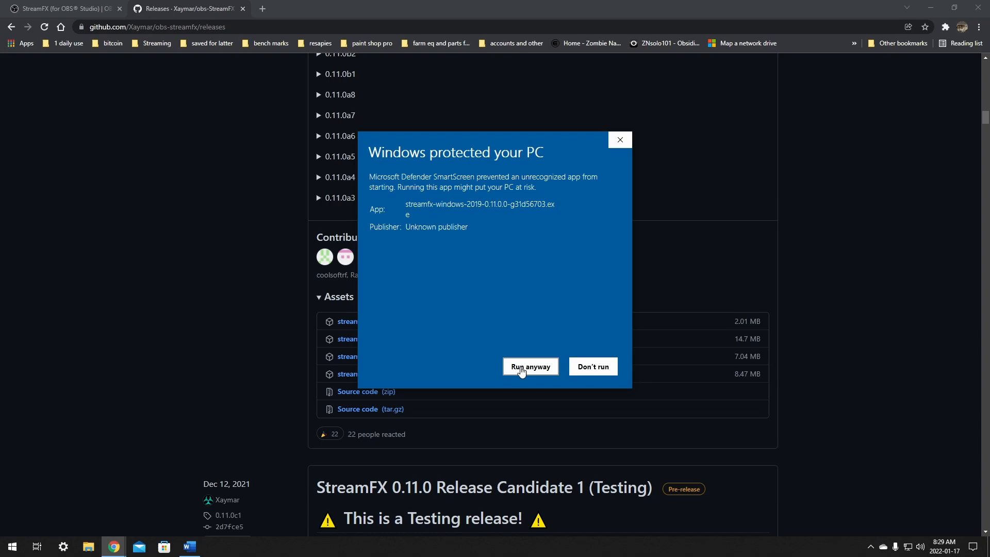
Run the installer anyway for all users, approve UAC, and accept the GPL agreement.
click(530, 366)
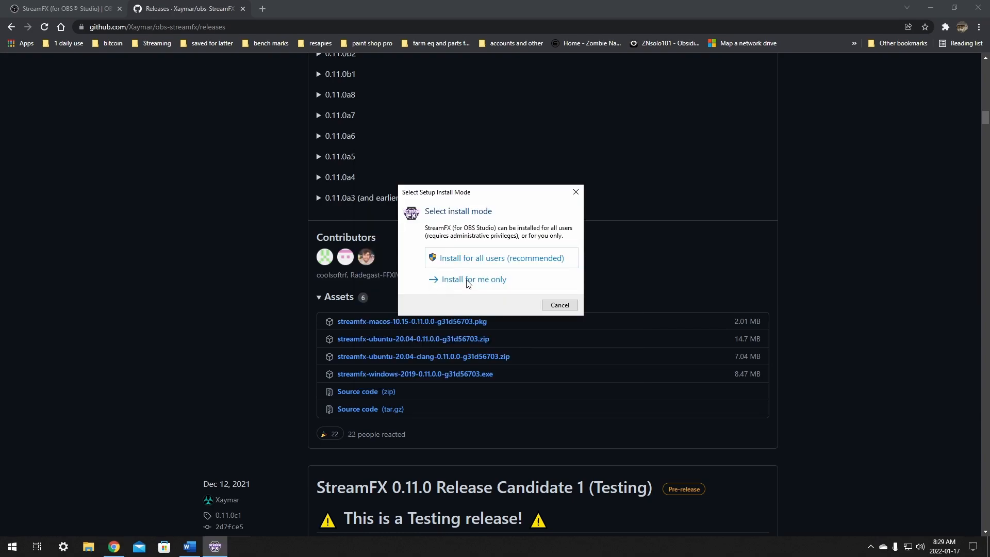
mouse_move(411, 266)
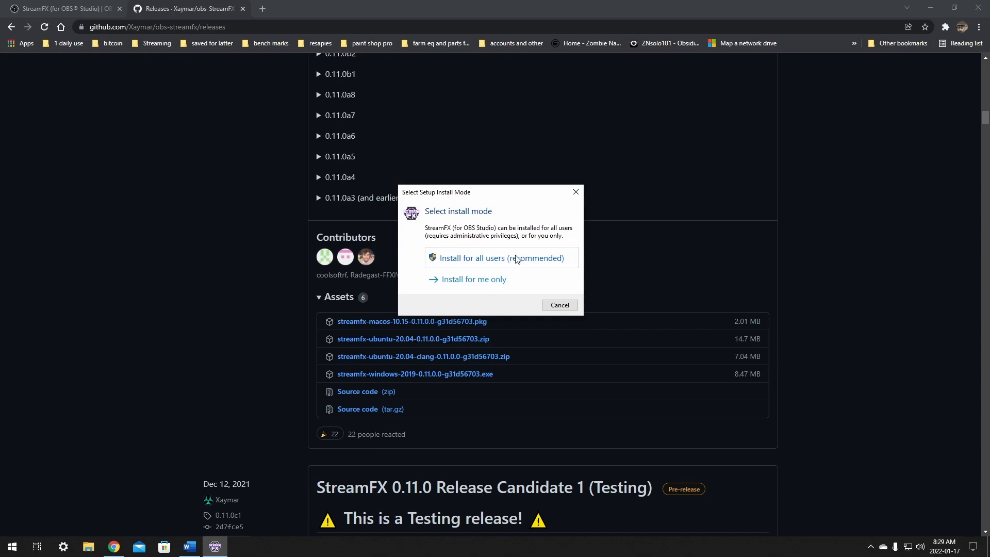
click(500, 258)
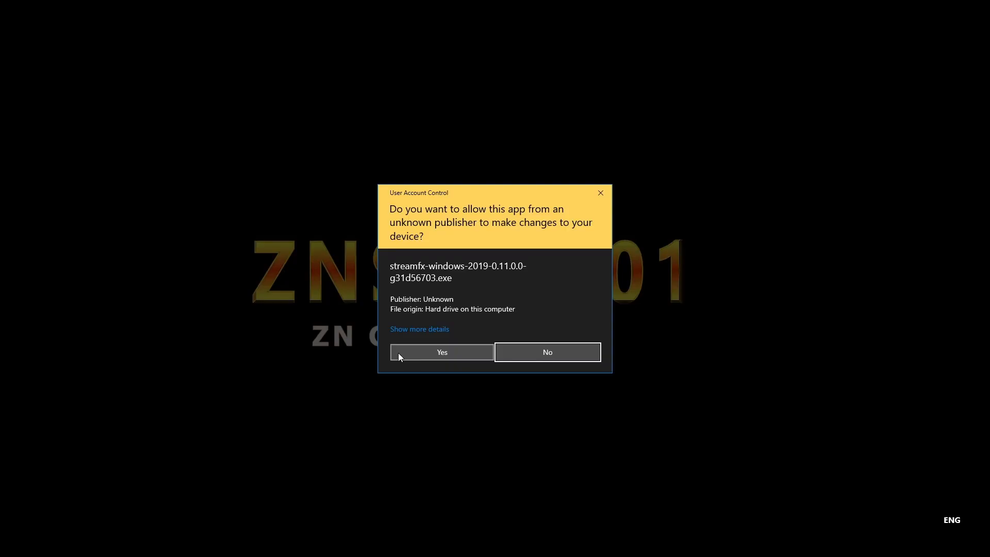
click(441, 352)
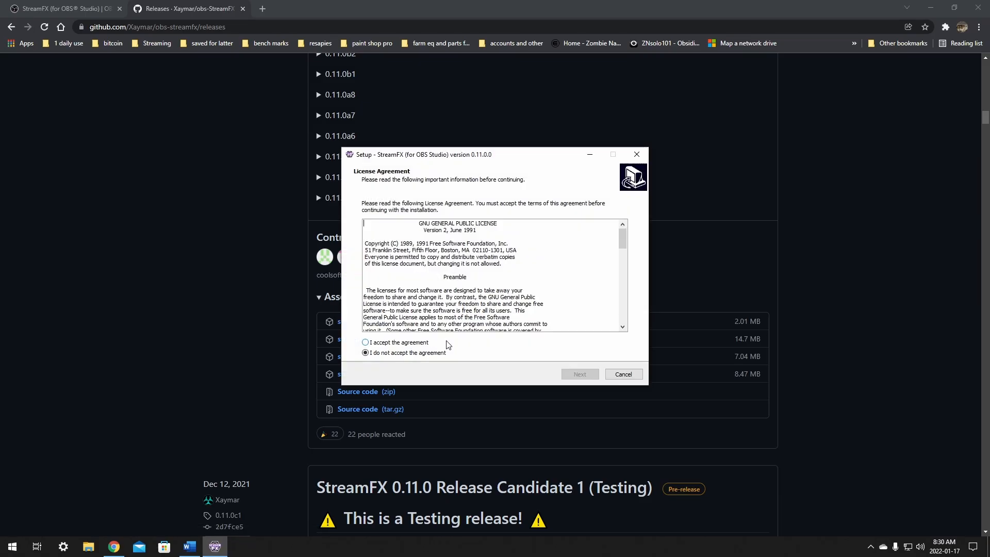
click(365, 343)
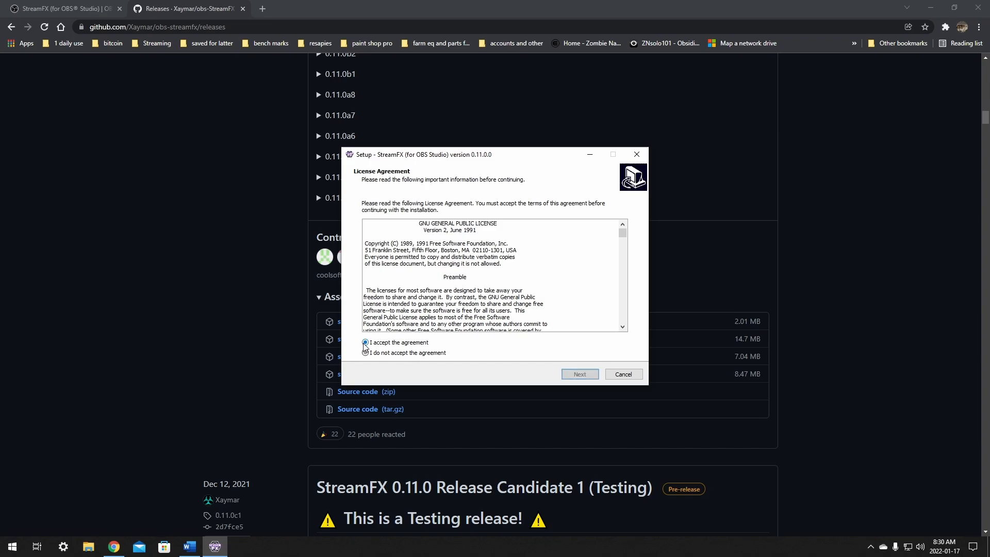
click(365, 343)
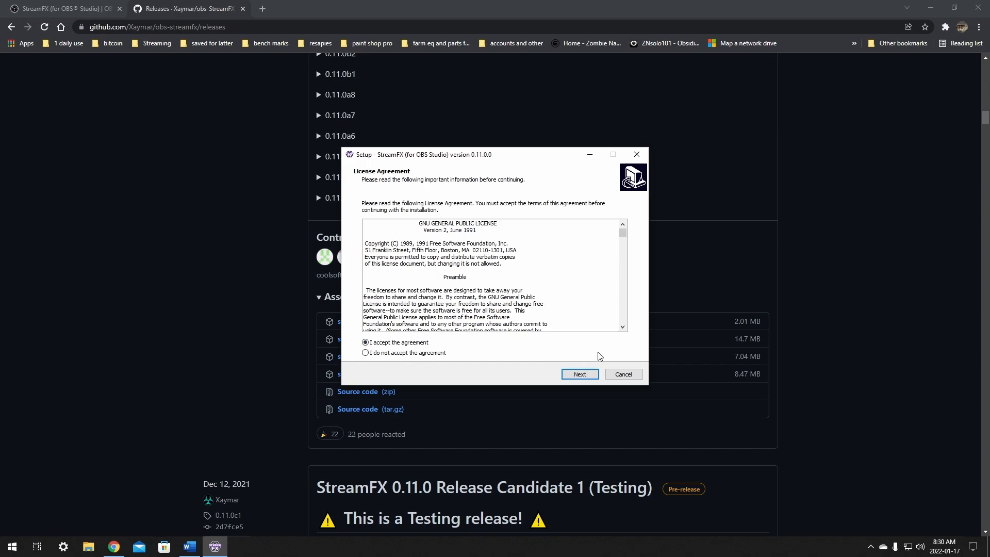
Continue from the accepted license to the Installation Type page, keeping Static.
click(579, 374)
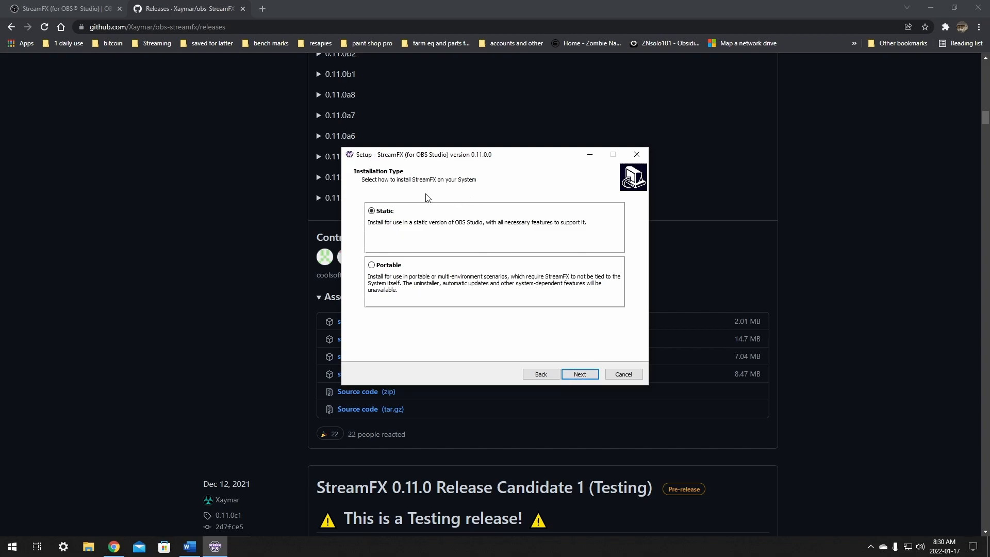
mouse_move(501, 200)
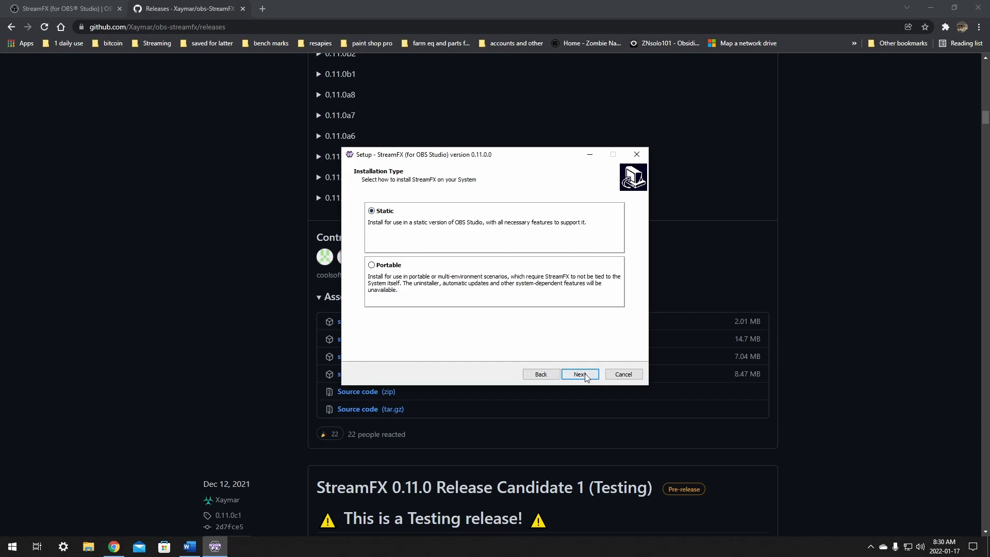
Keep Static installation, install to C:\Program Files\obs-studio, and confirm the existing folder.
click(580, 374)
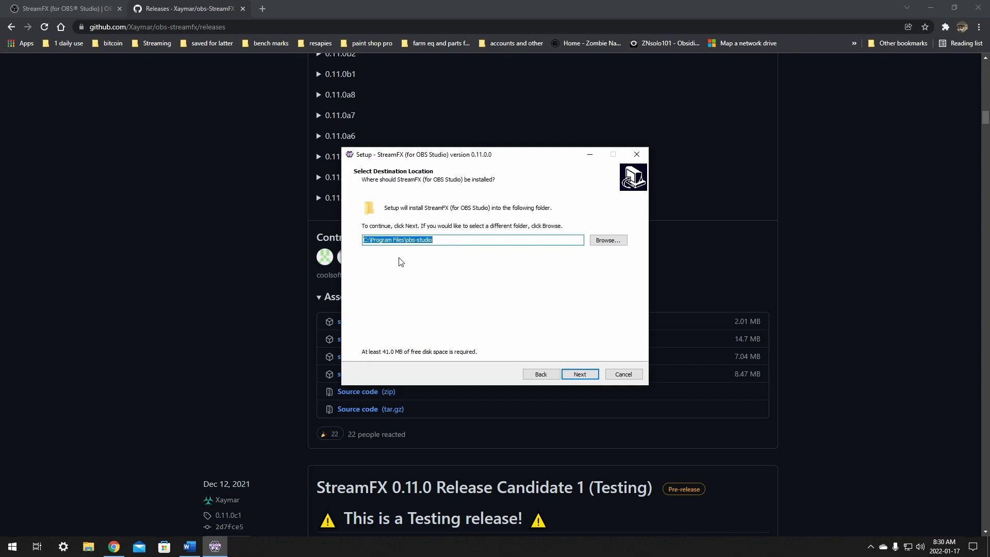
mouse_move(402, 264)
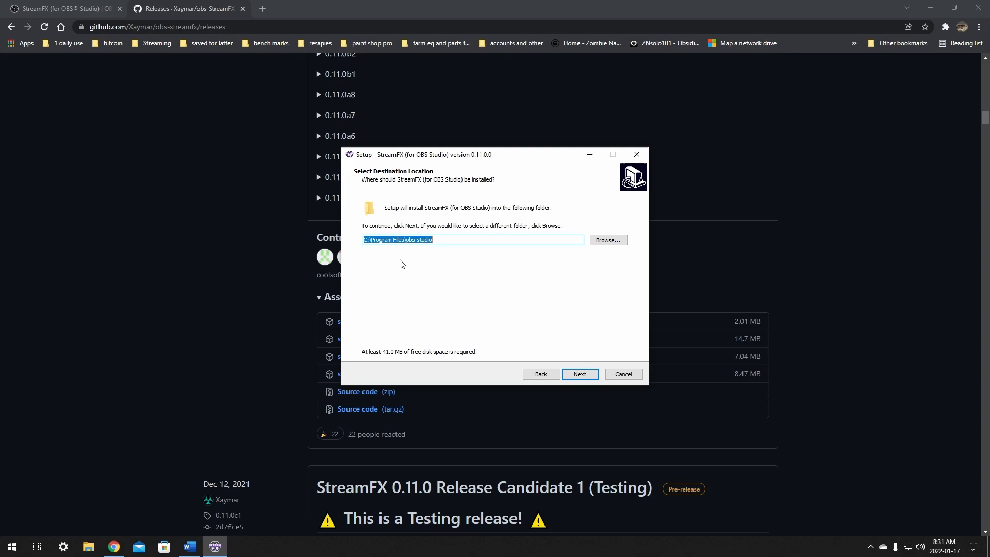
click(578, 374)
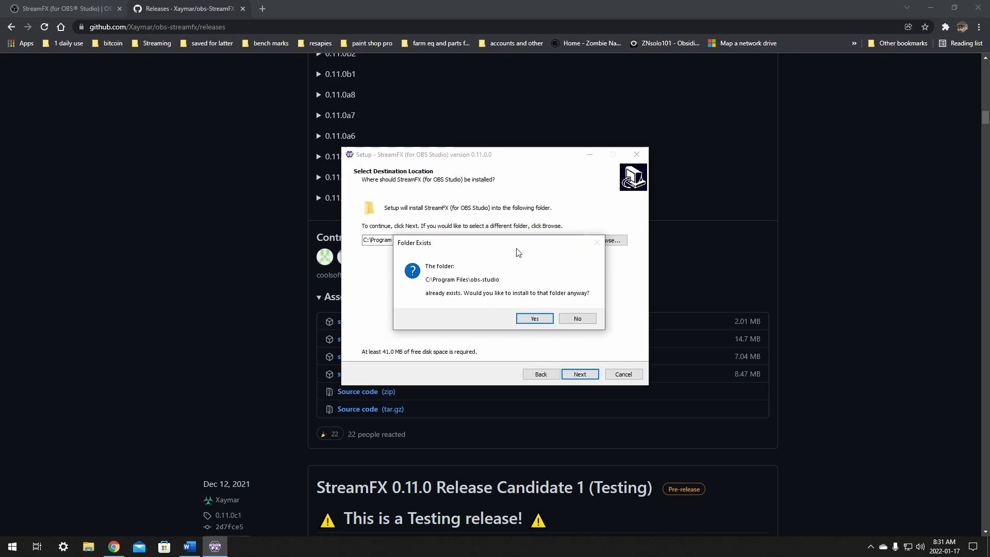
mouse_move(523, 258)
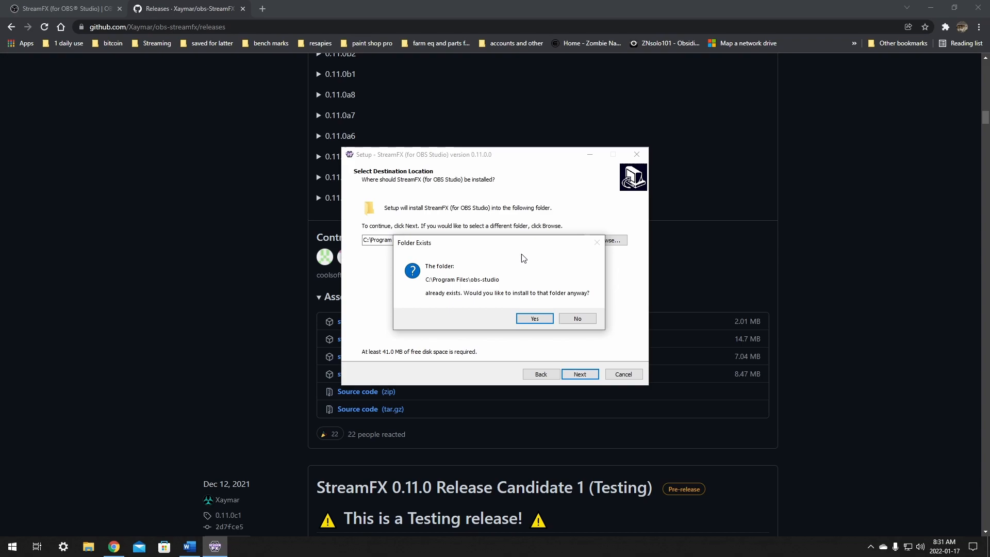
mouse_move(507, 244)
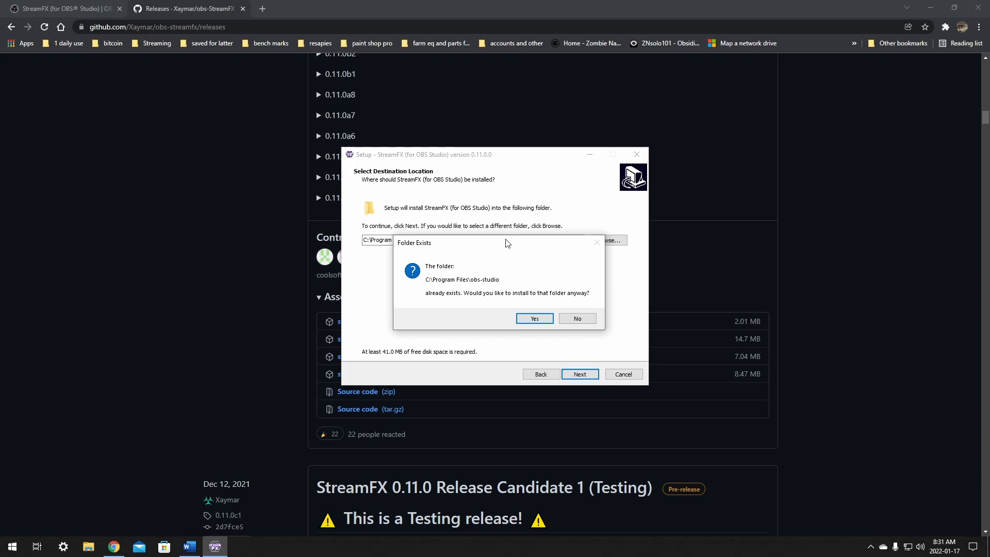
mouse_move(508, 269)
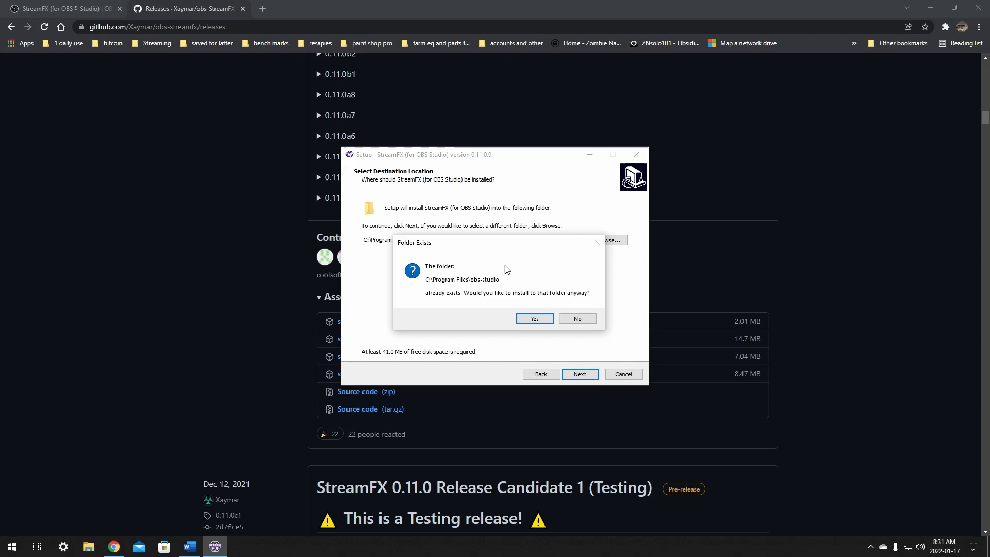
click(533, 317)
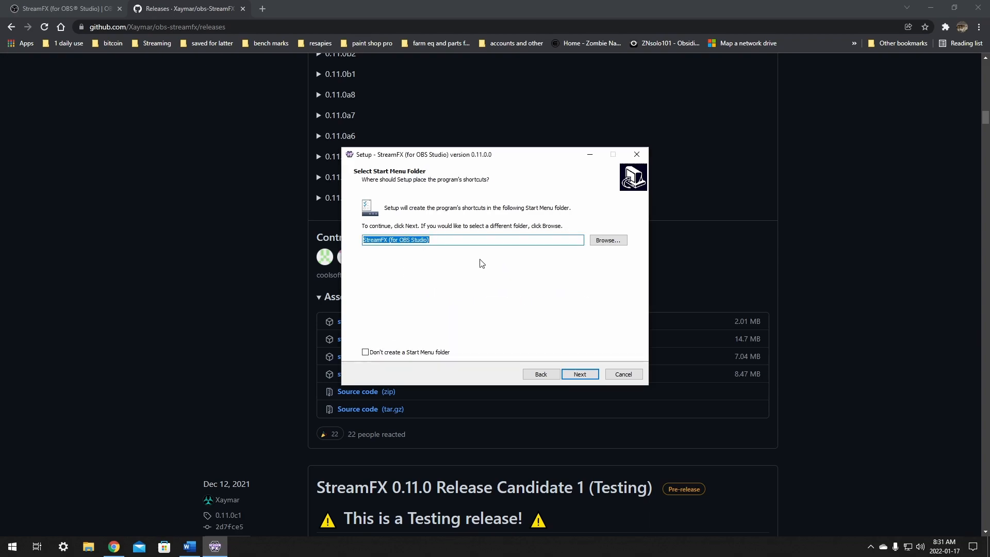
mouse_move(436, 267)
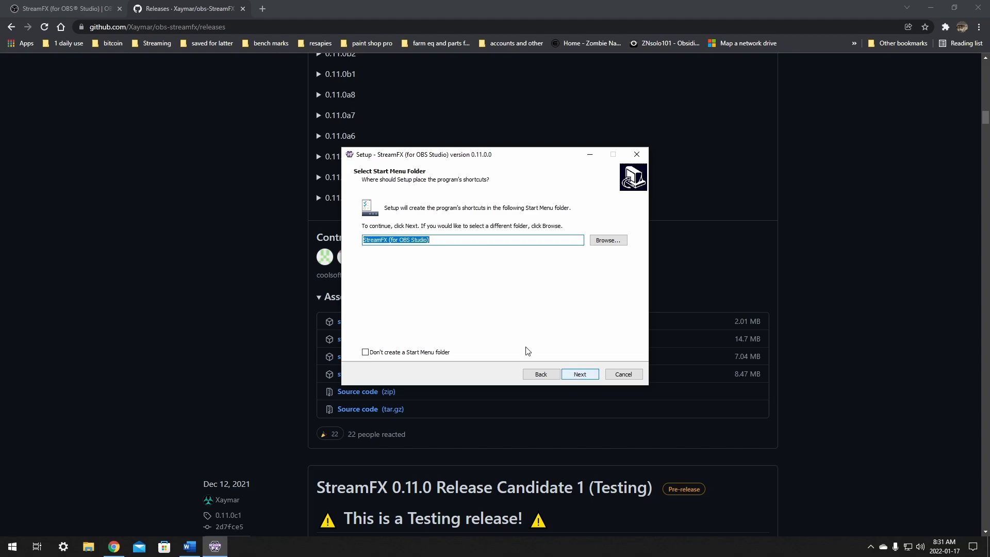
Keep the 'StreamFX (for OBS Studio)' Start Menu folder and continue to Ready to Install.
click(579, 374)
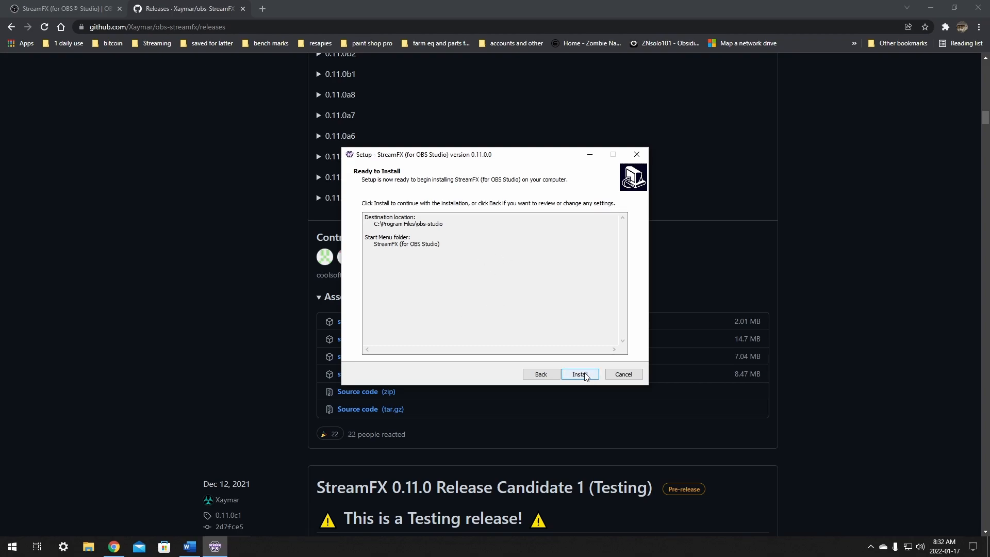
Install StreamFX, close the setup wizard with Finish, and select the taskbar.
click(580, 374)
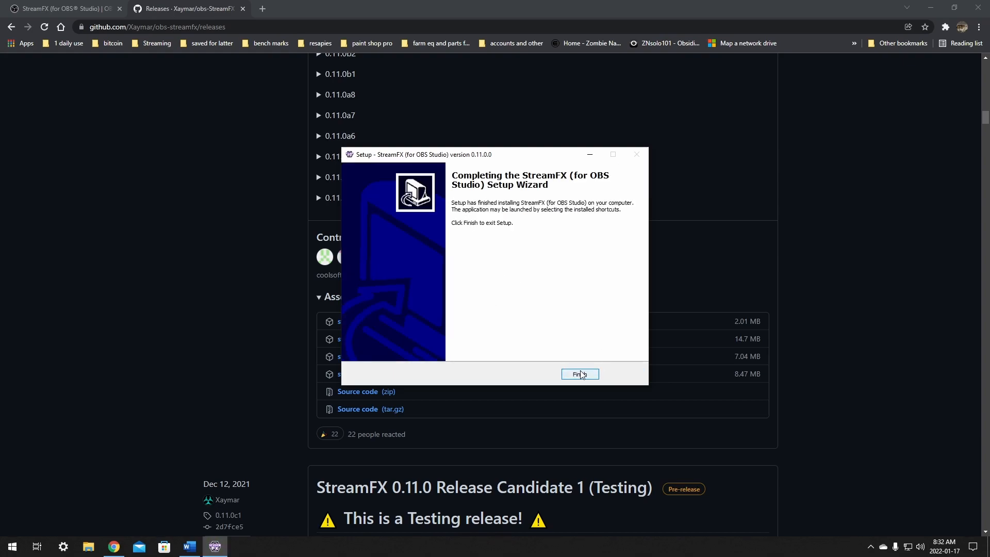
click(578, 374)
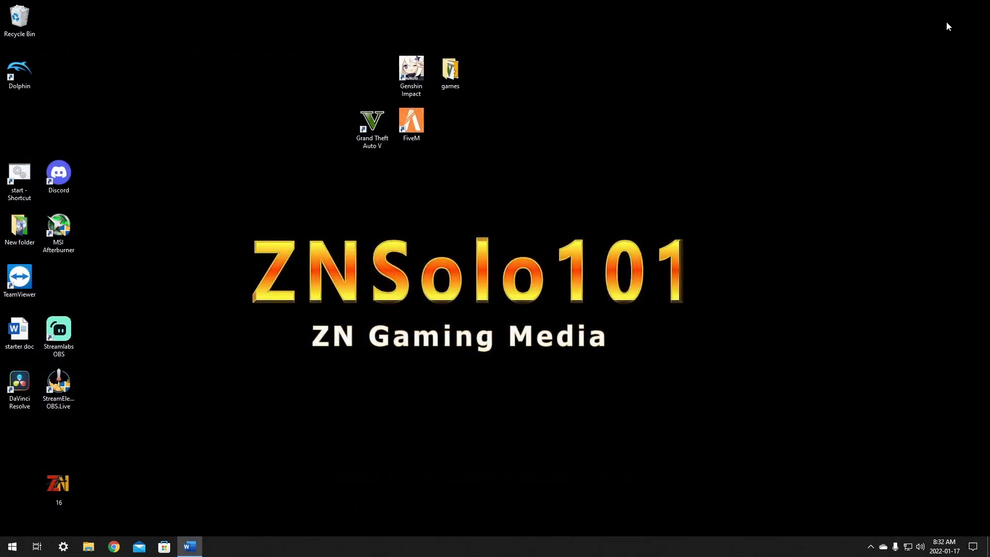
mouse_move(146, 298)
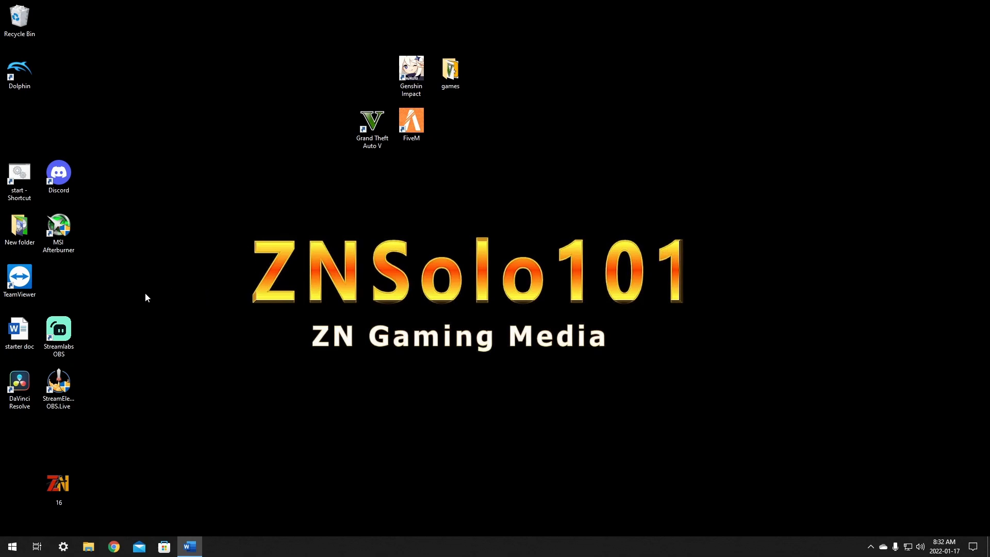
click(215, 547)
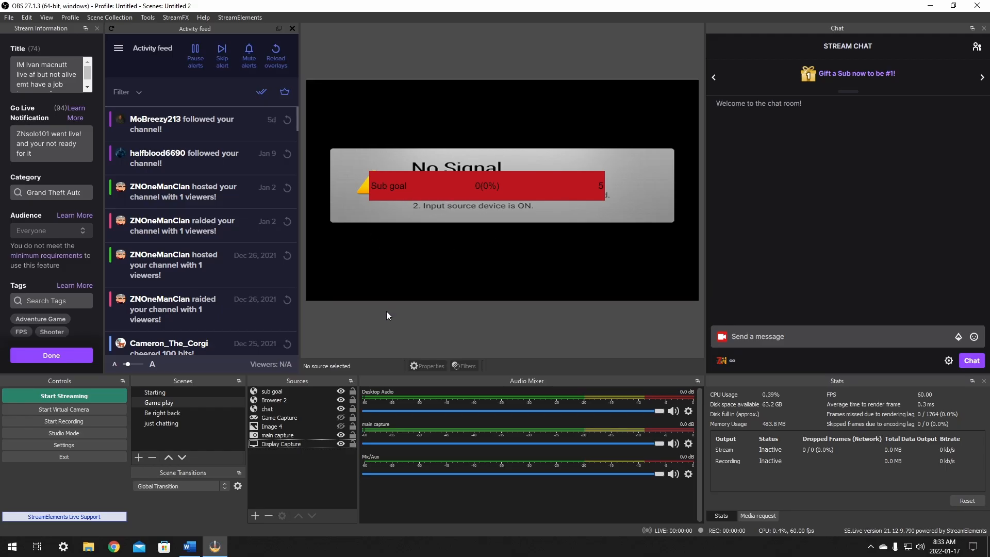
mouse_move(383, 340)
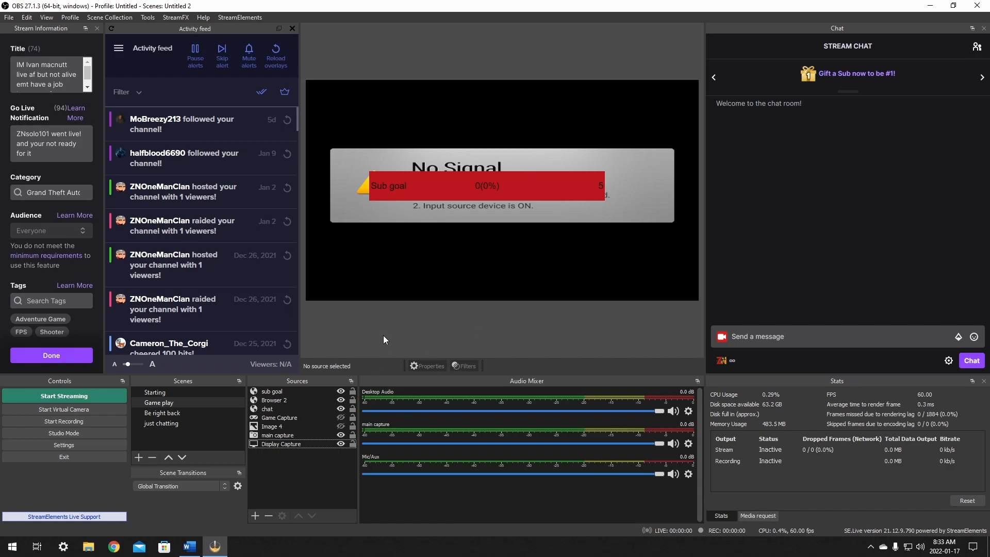
mouse_move(636, 342)
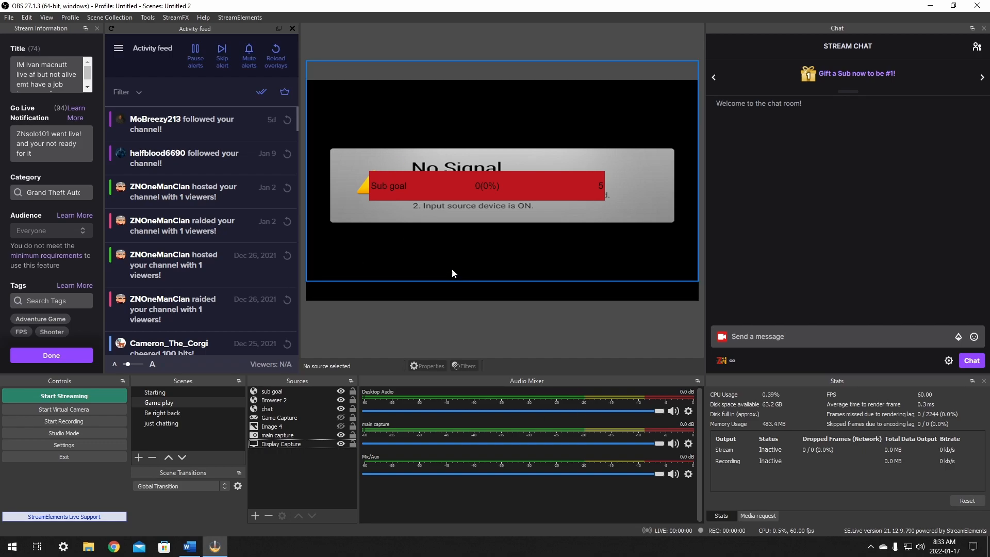
mouse_move(462, 218)
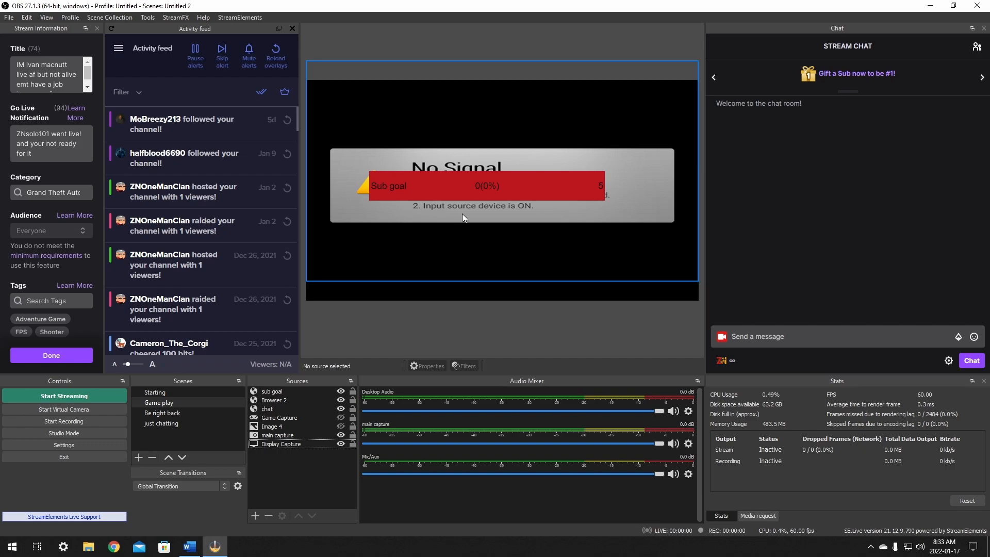
mouse_move(473, 239)
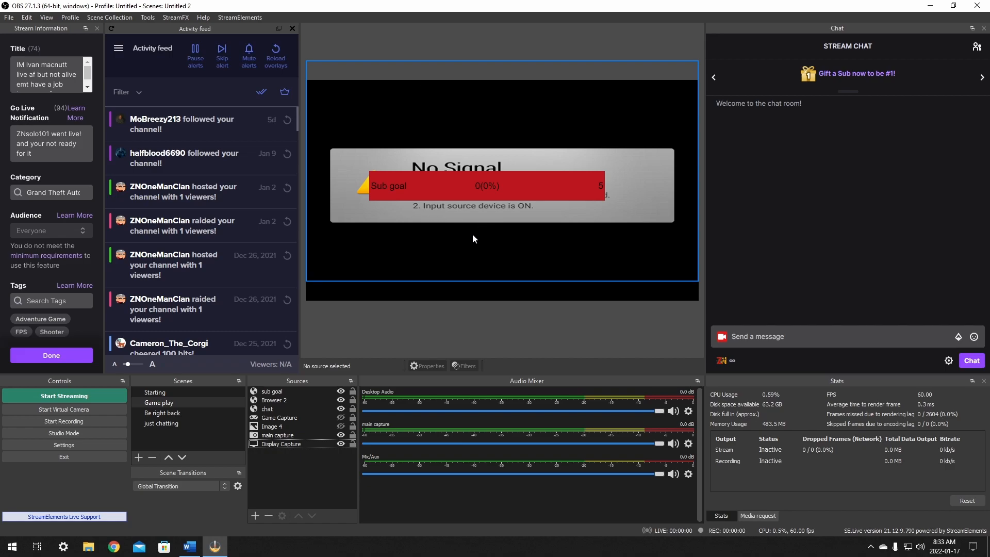
mouse_move(464, 251)
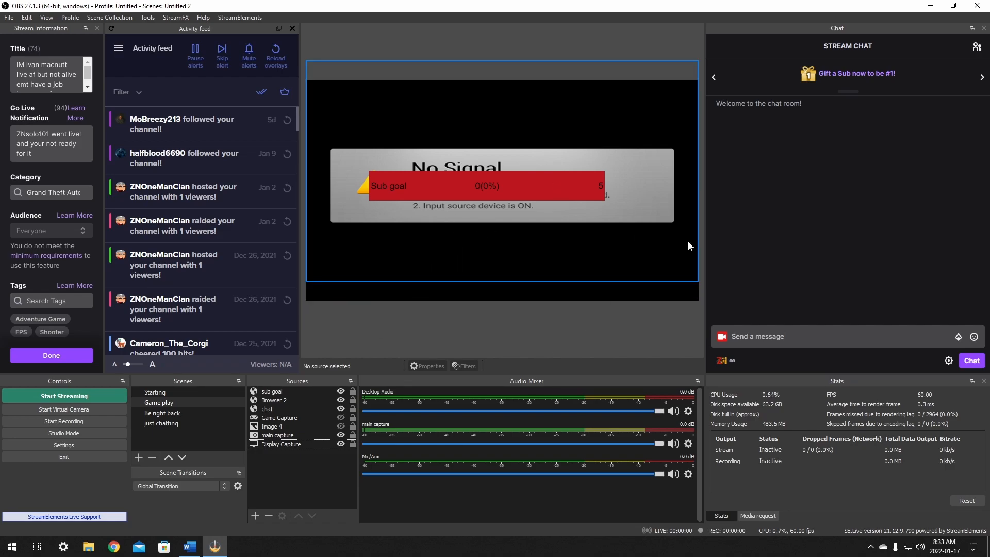
mouse_move(467, 231)
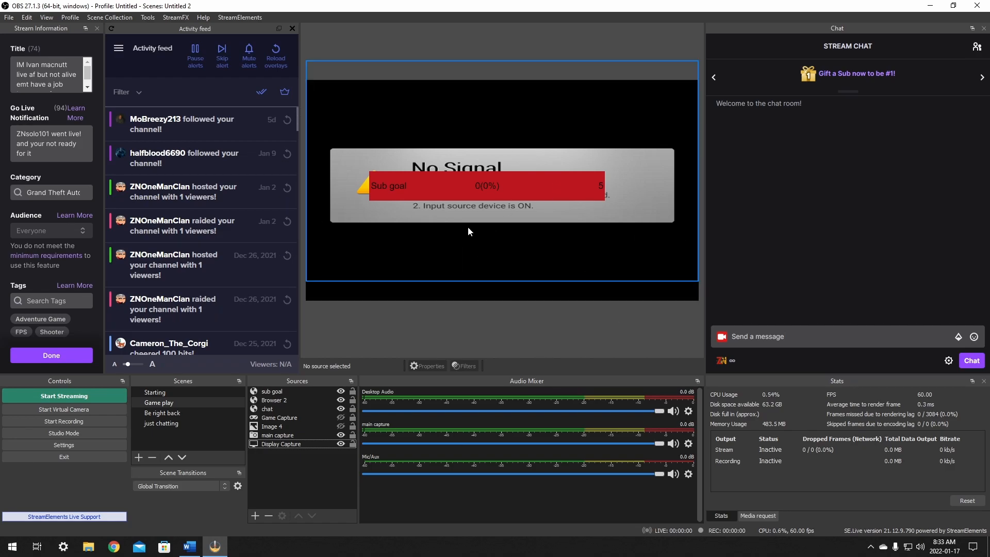
Browse OBS's menu bar, then select Display Capture in the Game play scene's Sources dock.
click(176, 17)
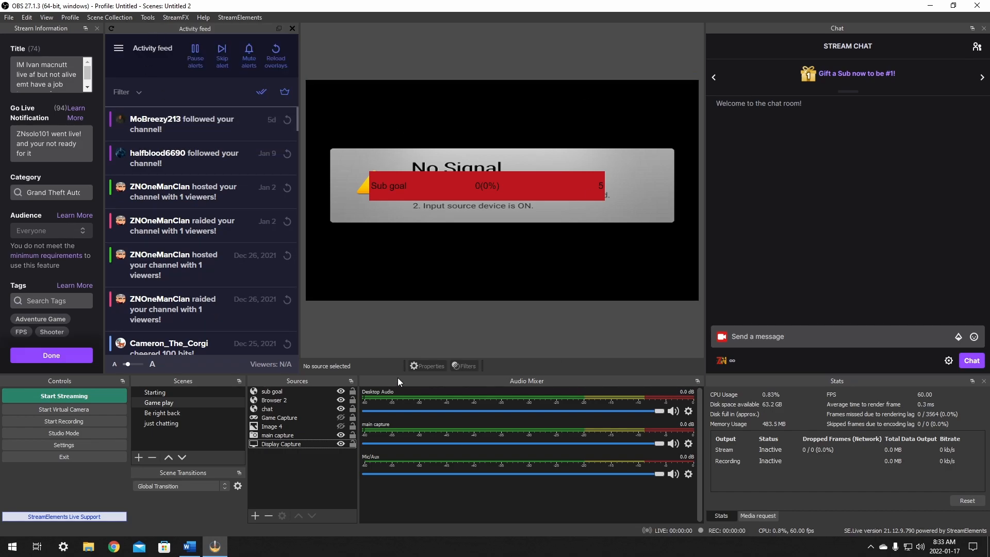
click(446, 182)
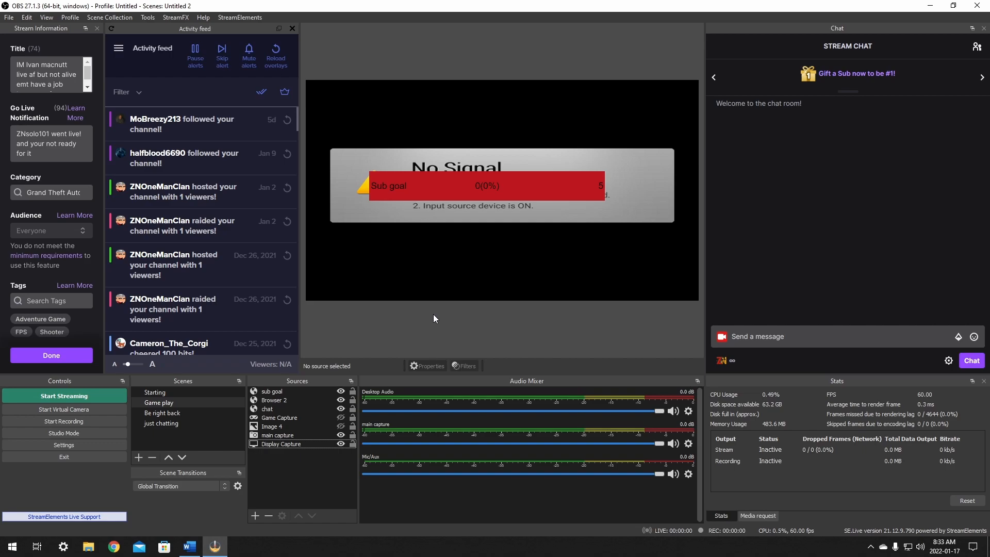
click(175, 17)
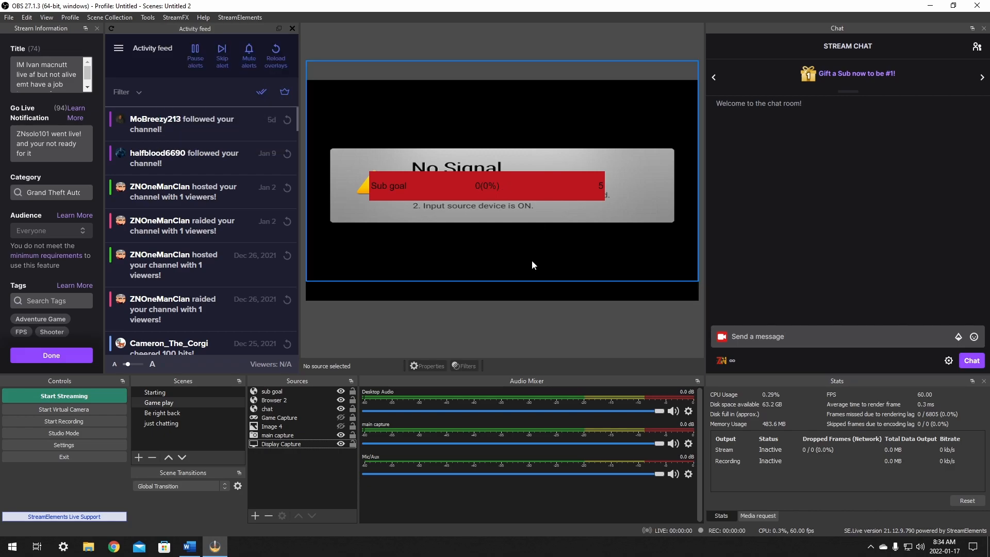
mouse_move(603, 279)
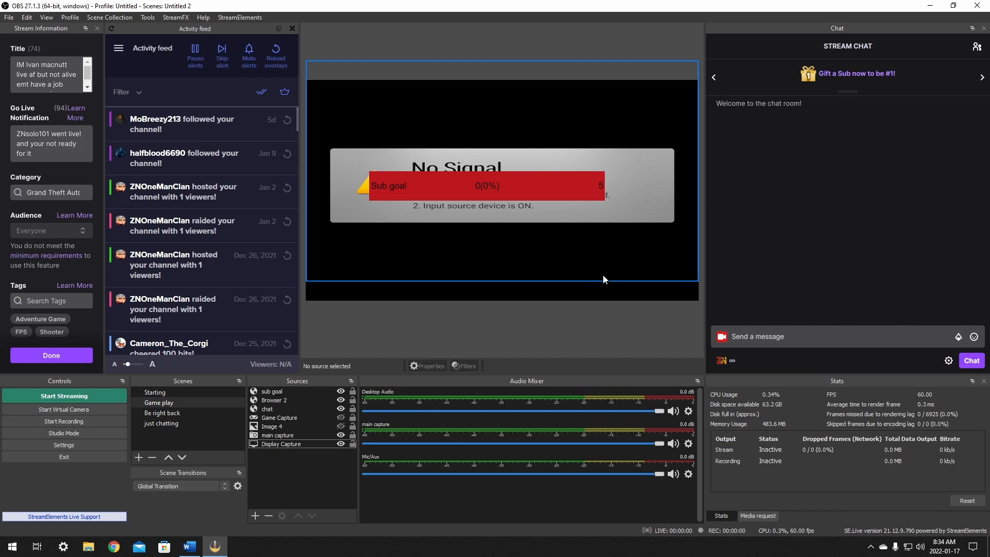
mouse_move(557, 244)
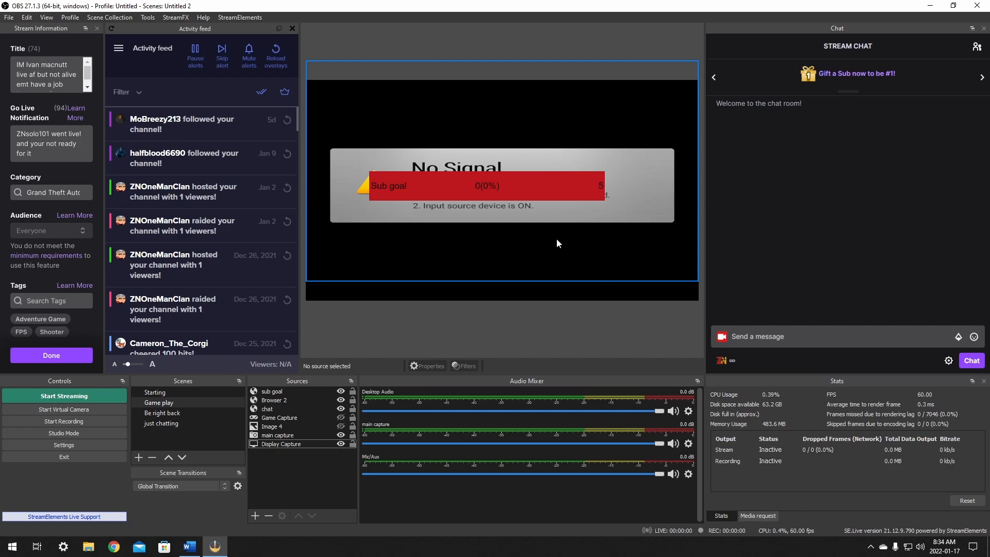
click(281, 444)
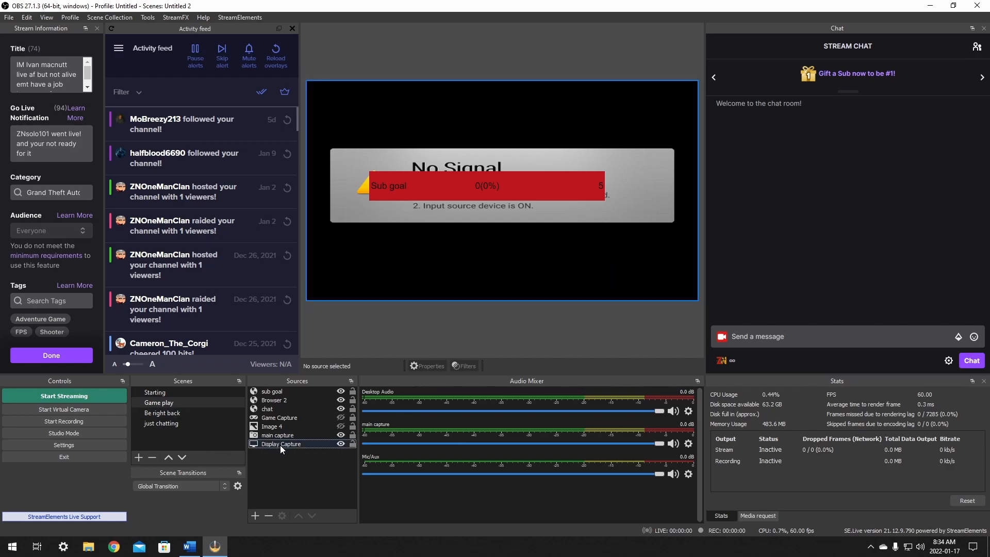
Open the Display Capture source's Filters window from its right-click menu.
right_click(280, 444)
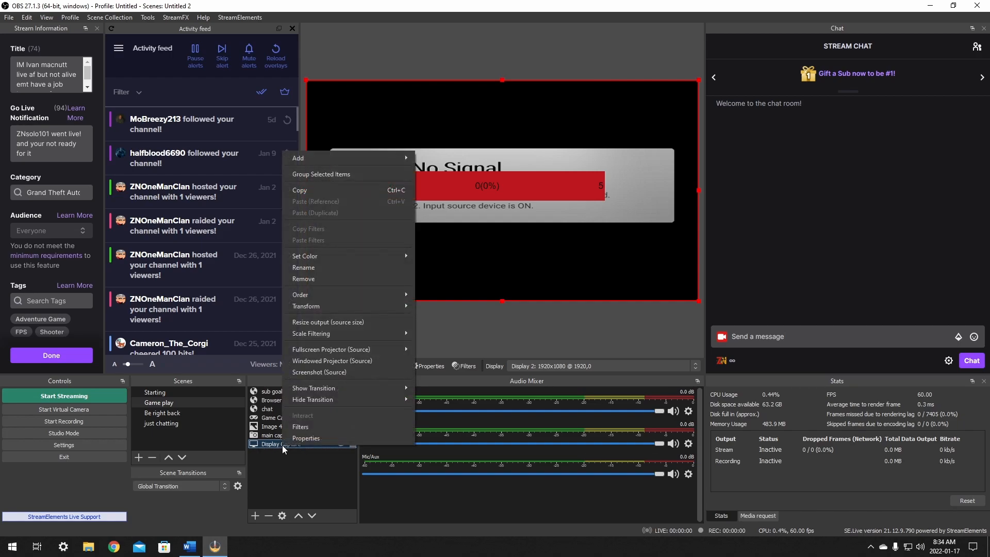
mouse_move(309, 431)
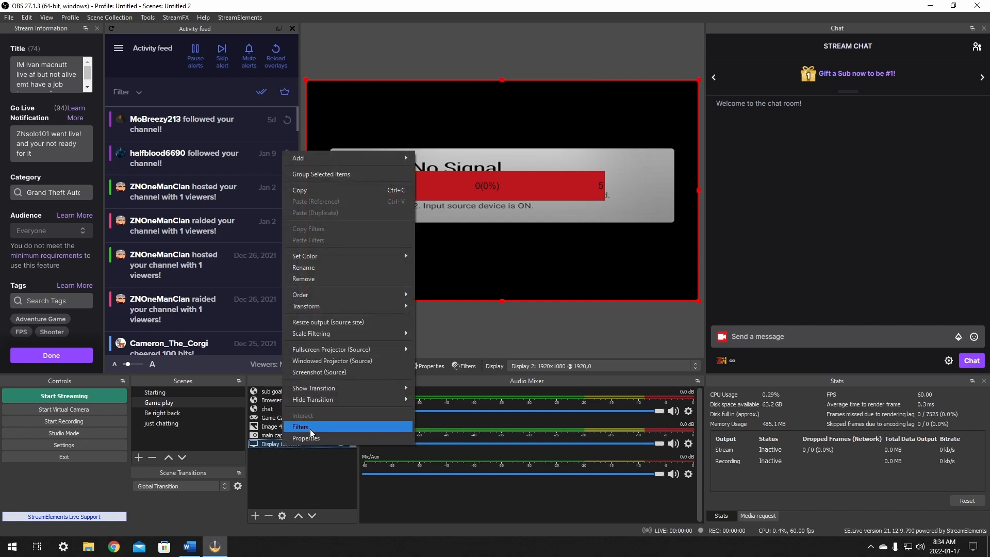
click(301, 427)
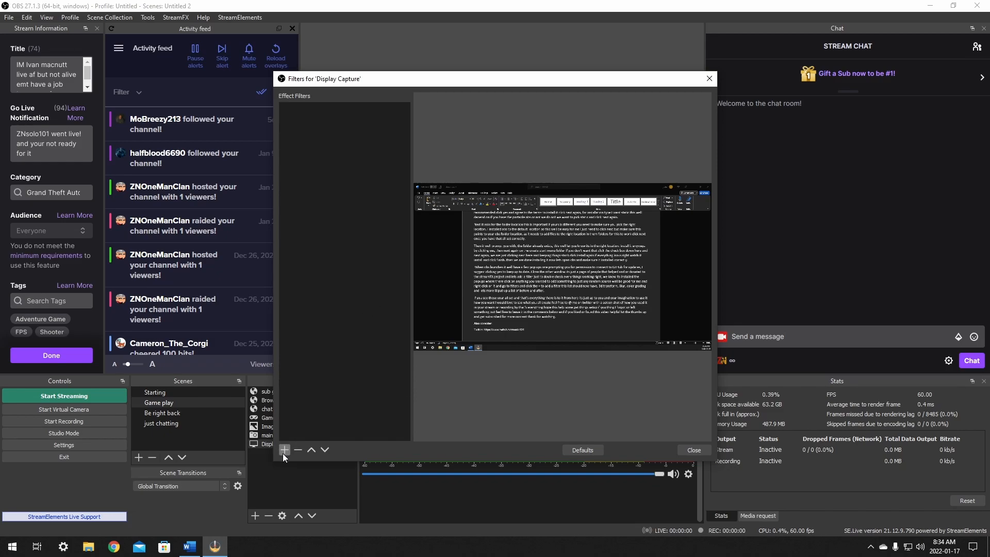
List the addable effect filters, showing StreamFX's 3D Transform, Blur and Shader.
click(284, 450)
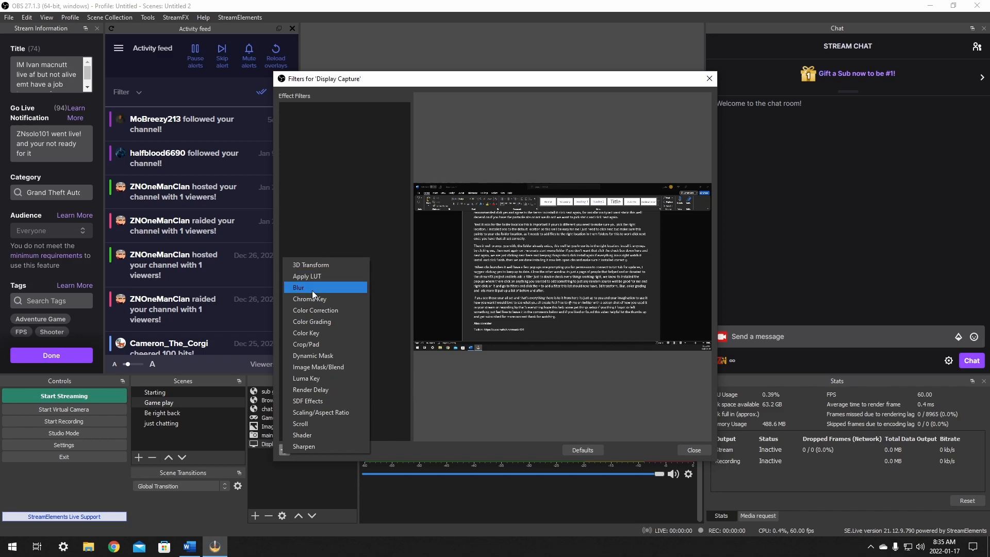
mouse_move(311, 322)
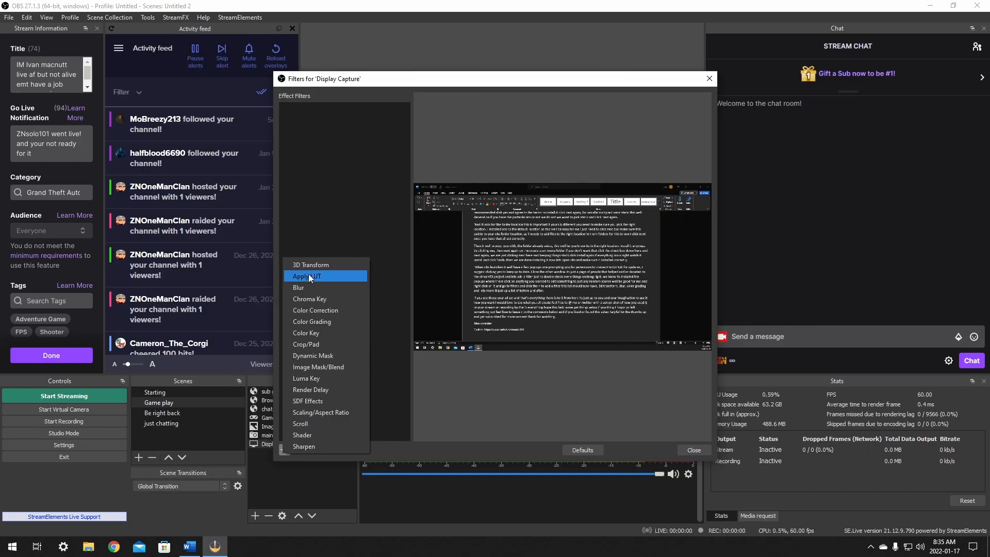
mouse_move(329, 344)
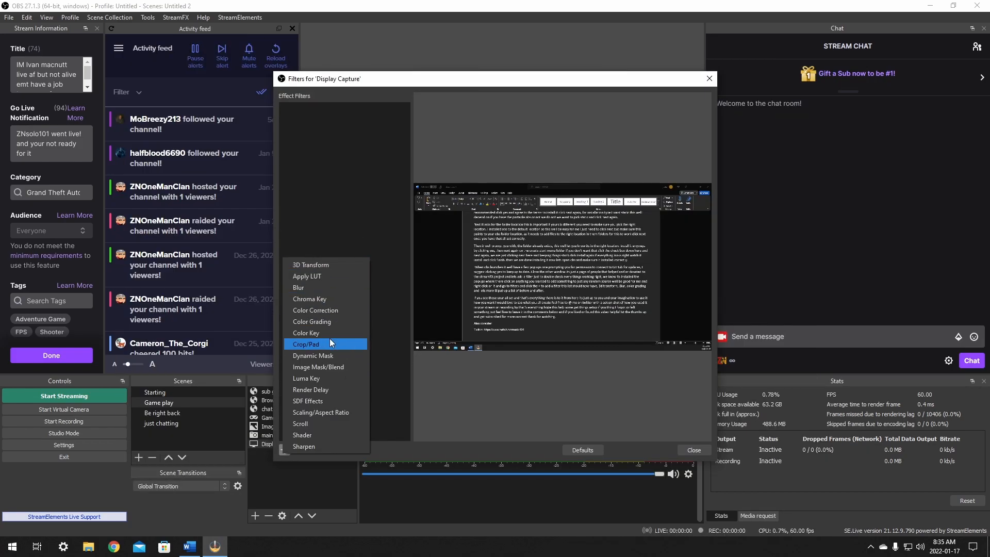
mouse_move(312, 321)
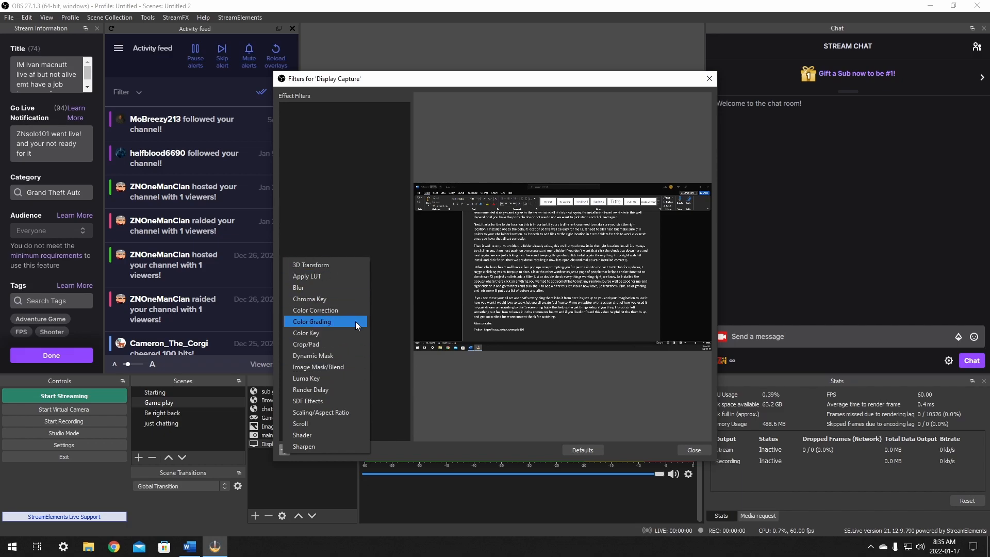
mouse_move(316, 310)
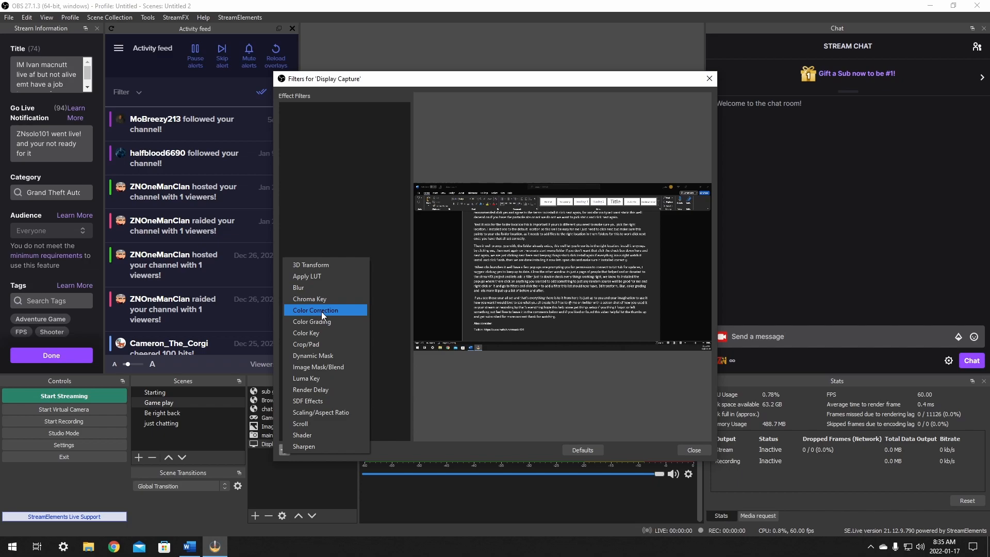
mouse_move(369, 295)
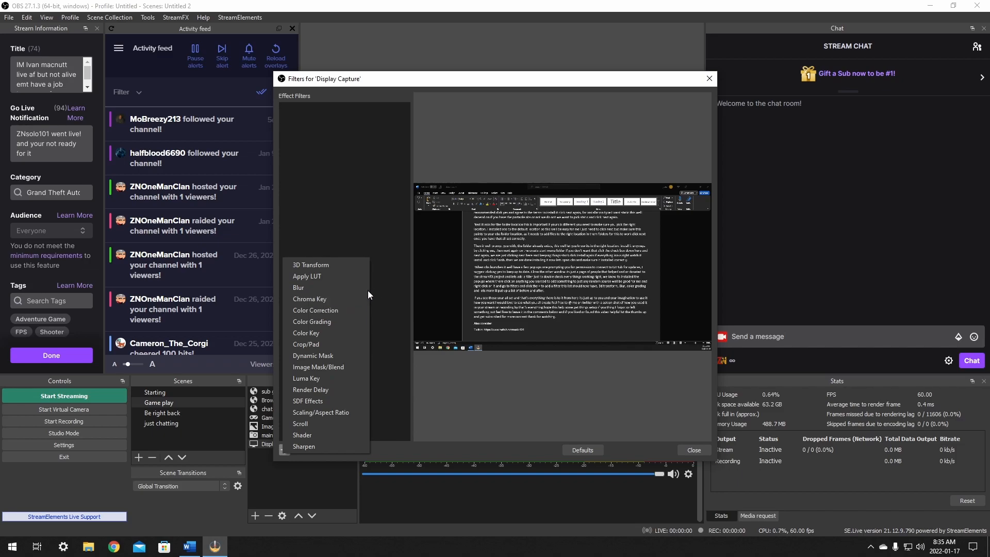